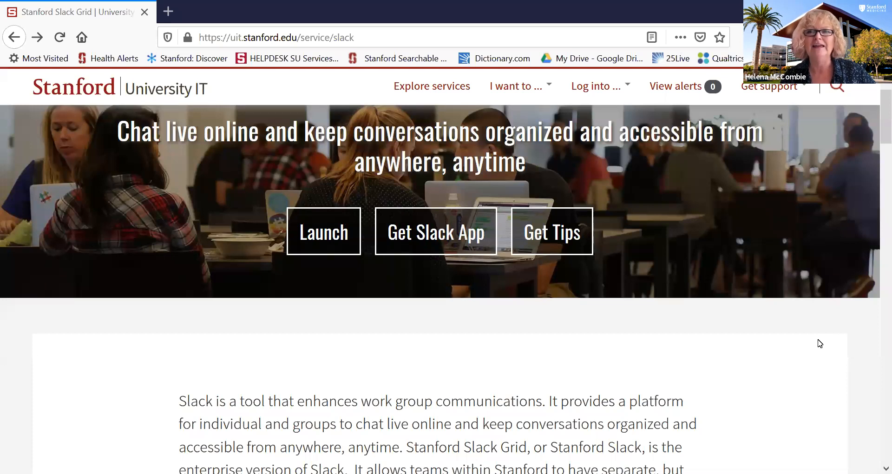
pyautogui.moveTo(748, 222)
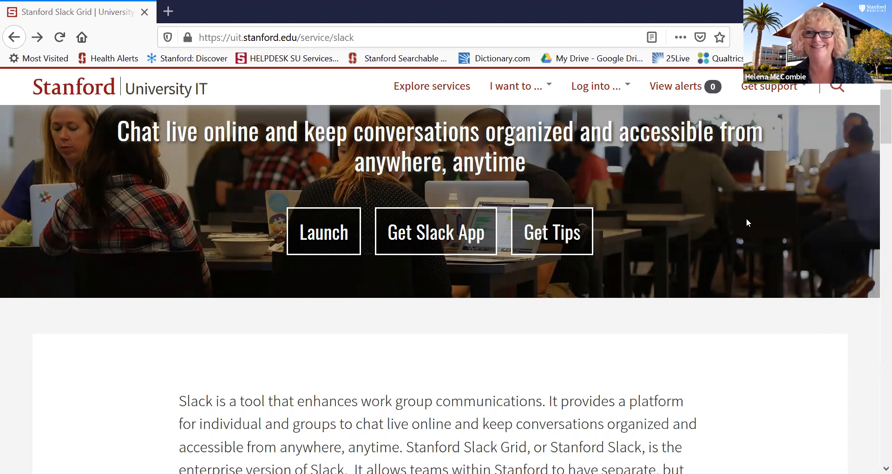
pyautogui.moveTo(285, 160)
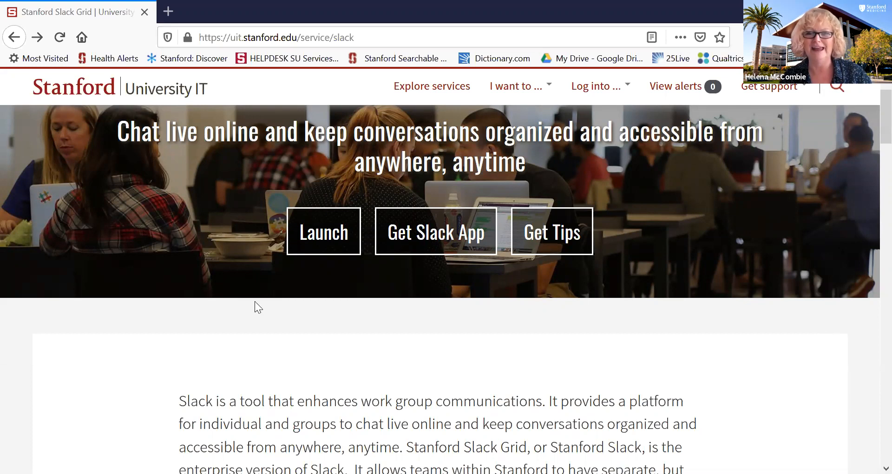
# - Launch Stanford Slack from the University IT Slack service page
pyautogui.click(332, 238)
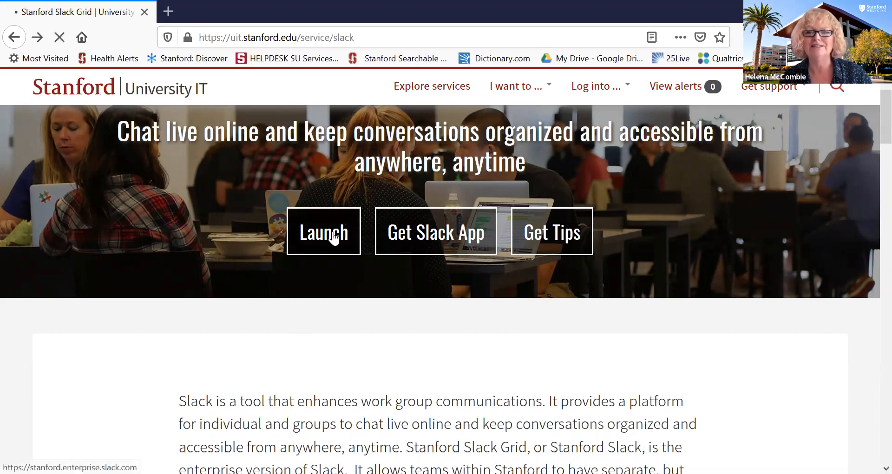
# - Scroll through Your Workspaces and the 2,126 browsable workspaces, then back to the top
pyautogui.click(324, 231)
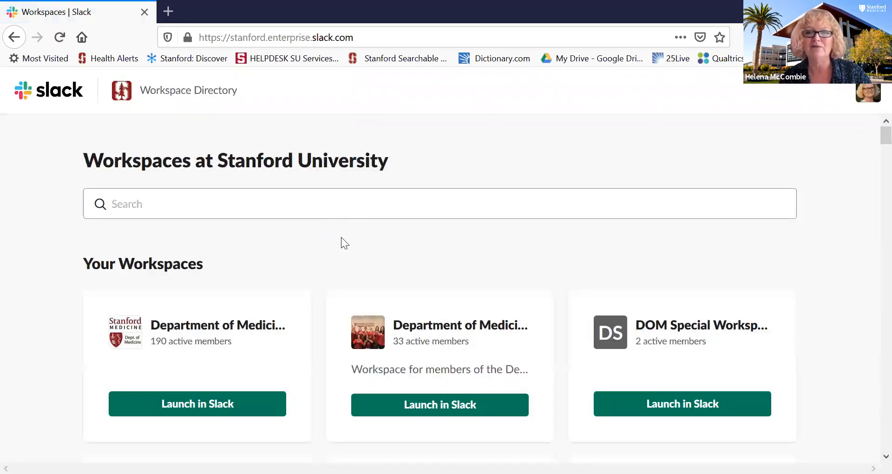
pyautogui.scroll(-3)
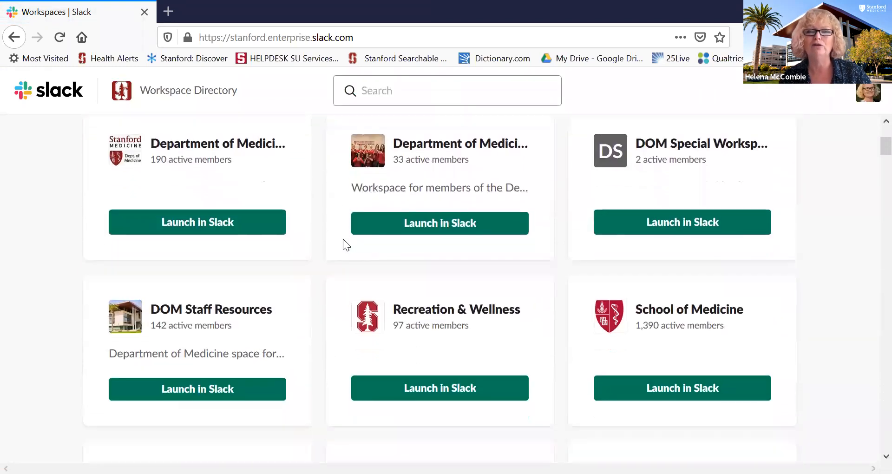
pyautogui.scroll(-3)
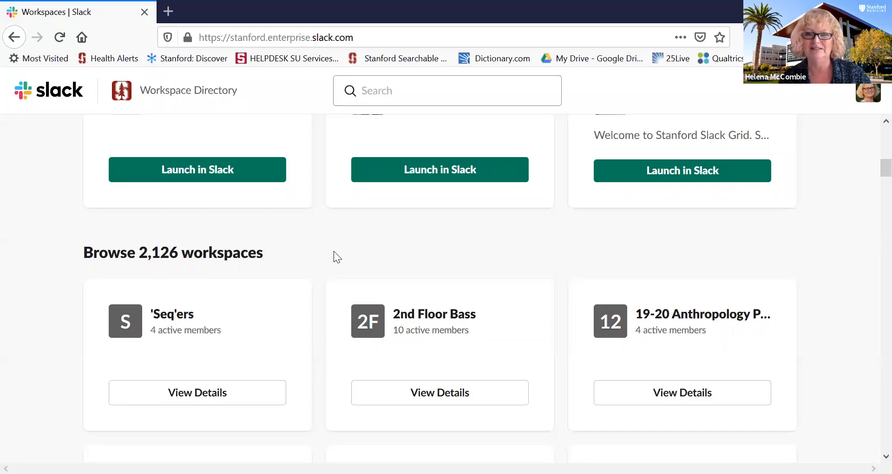
pyautogui.scroll(-3)
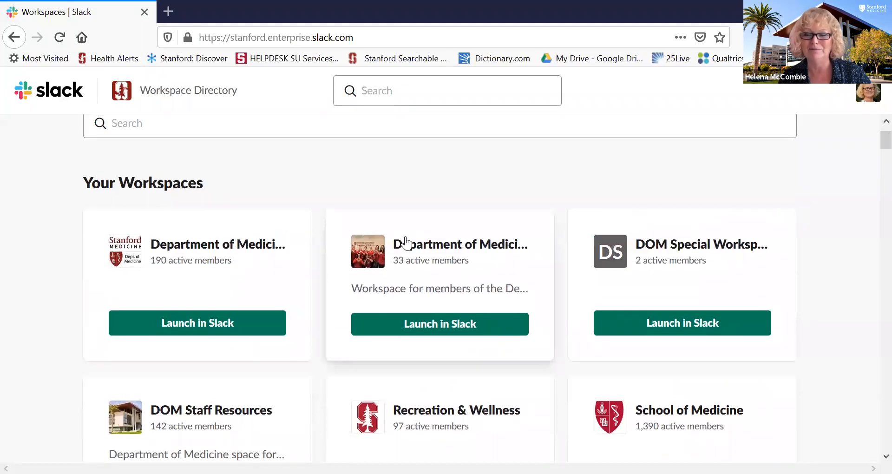
pyautogui.scroll(-3)
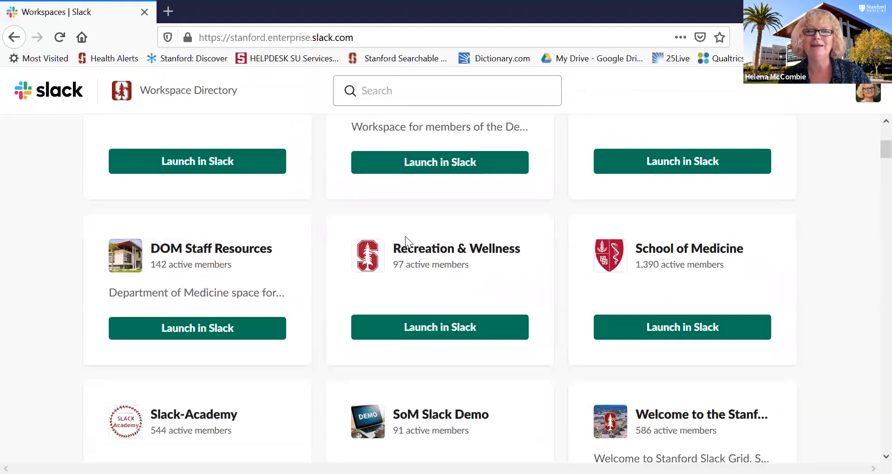
pyautogui.moveTo(248, 277)
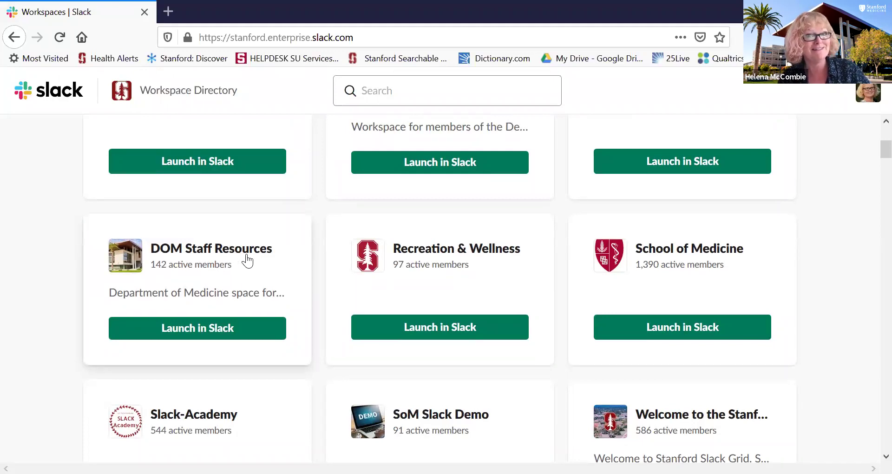
pyautogui.scroll(3)
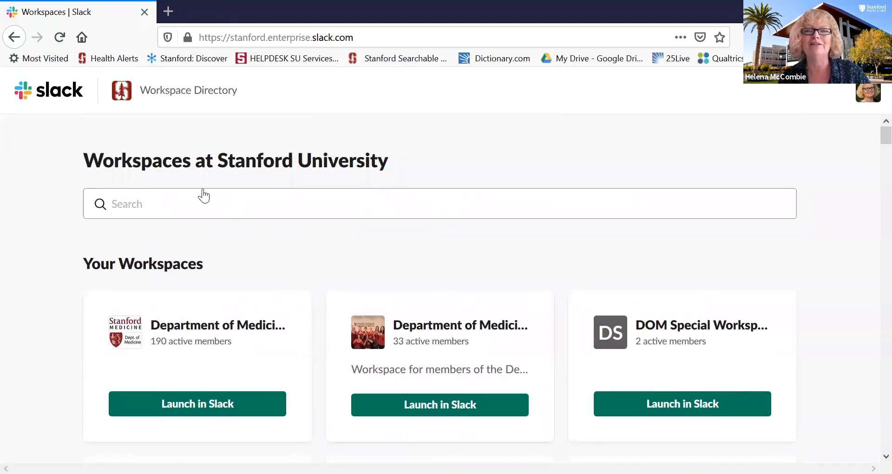
pyautogui.moveTo(156, 102)
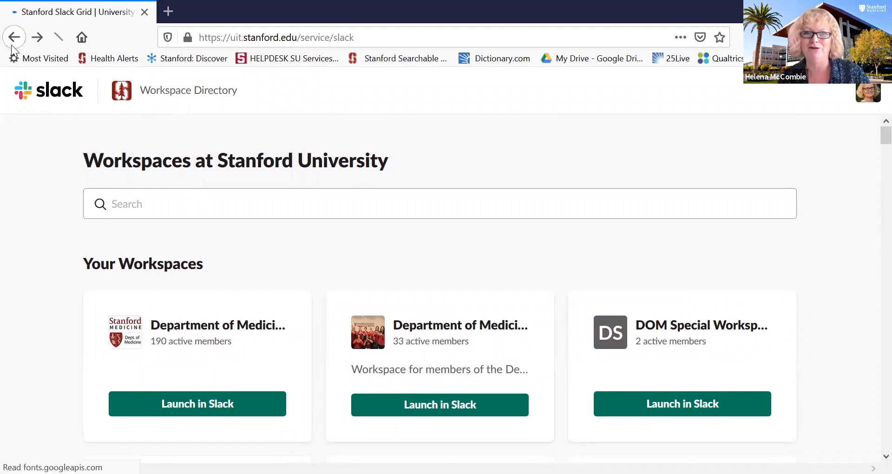
# - Go back to the University IT Slack page and bring up the Slack desktop app
pyautogui.click(16, 37)
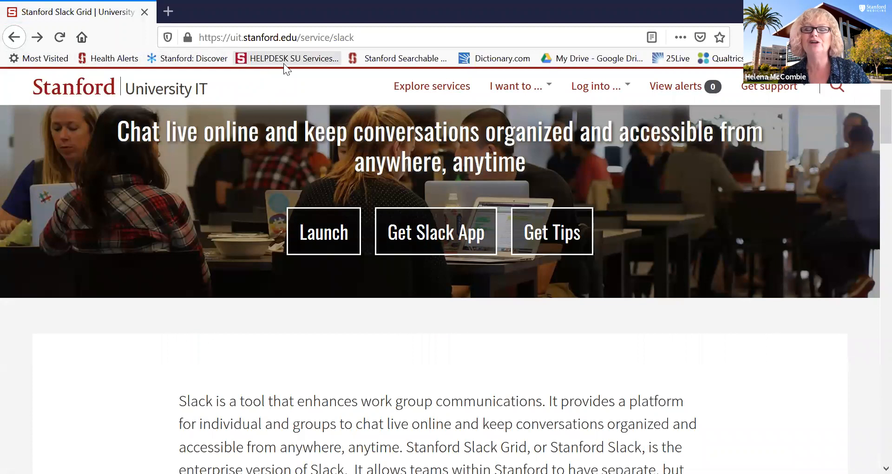
pyautogui.moveTo(299, 109)
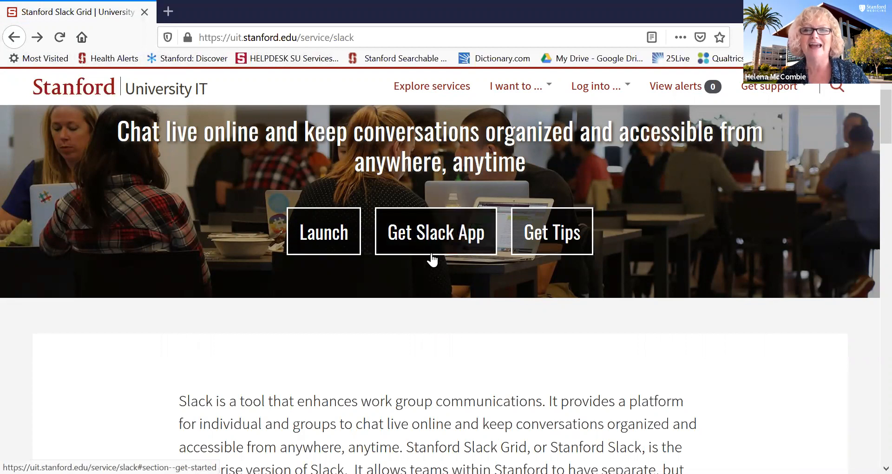
pyautogui.moveTo(527, 272)
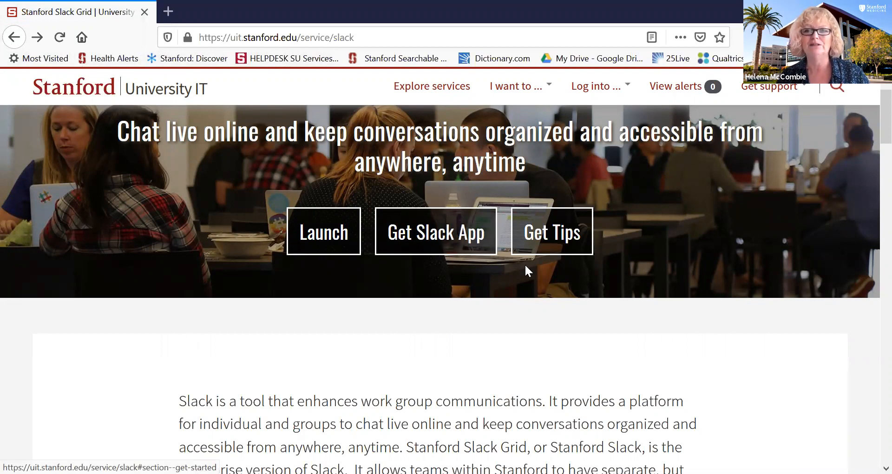
pyautogui.moveTo(542, 345)
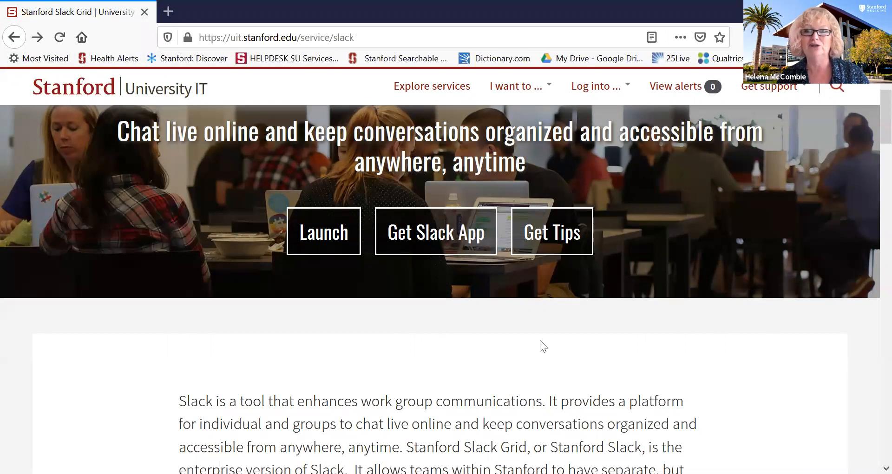
pyautogui.click(324, 231)
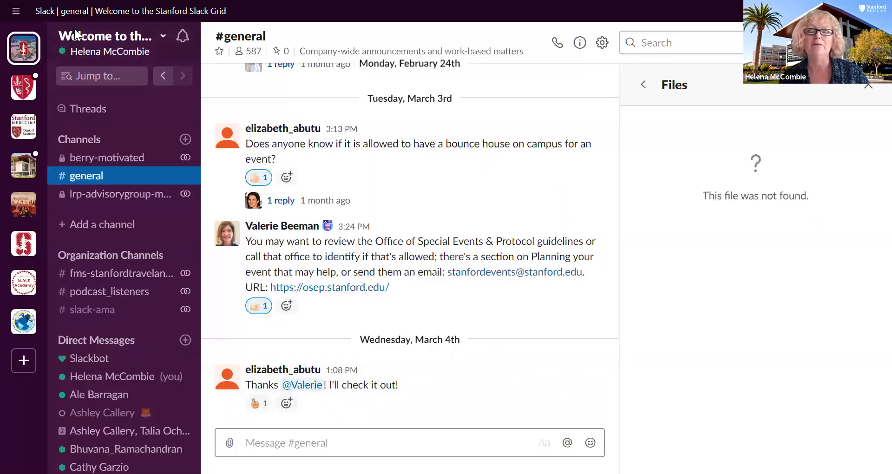
# - Switch back and forth between the School of Medicine and Department of Medicine workspaces
pyautogui.scroll(-3)
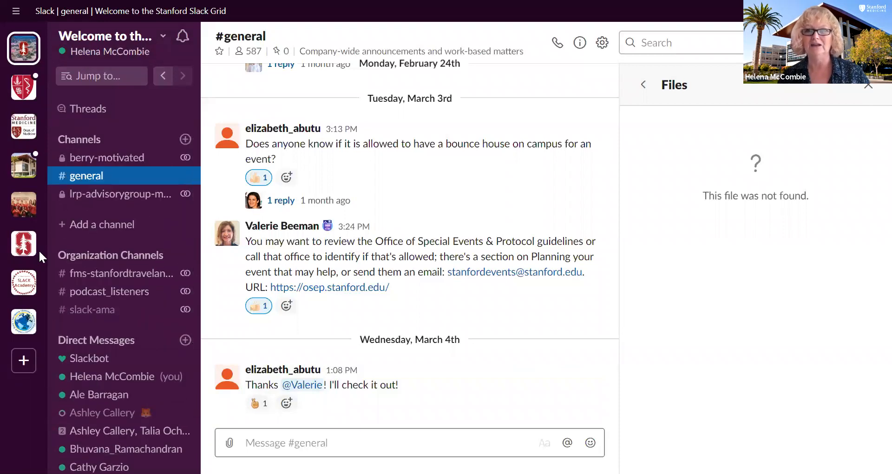
pyautogui.moveTo(41, 166)
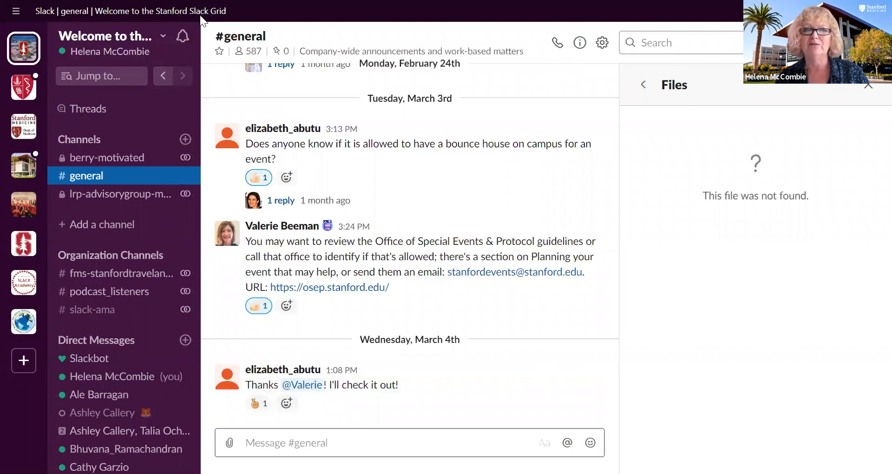
pyautogui.moveTo(23, 88)
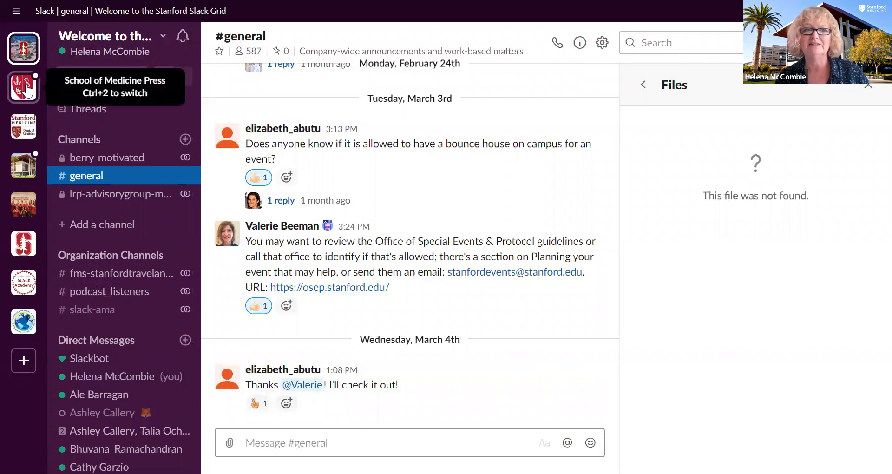
pyautogui.click(23, 87)
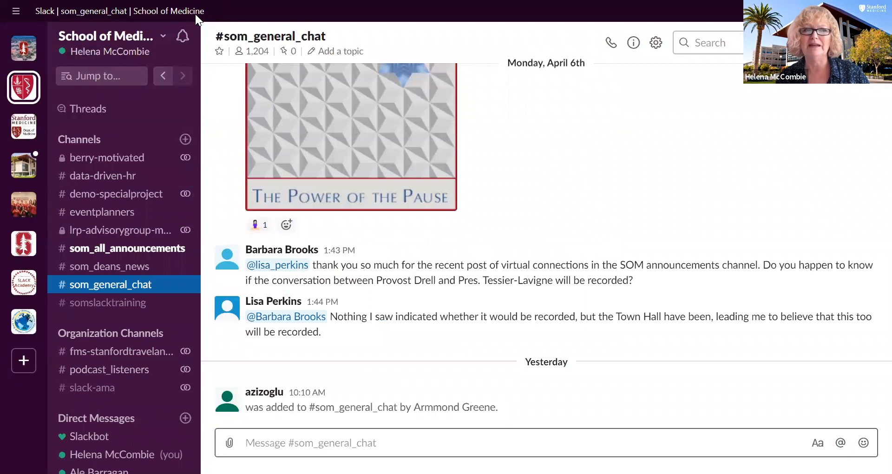
pyautogui.click(23, 127)
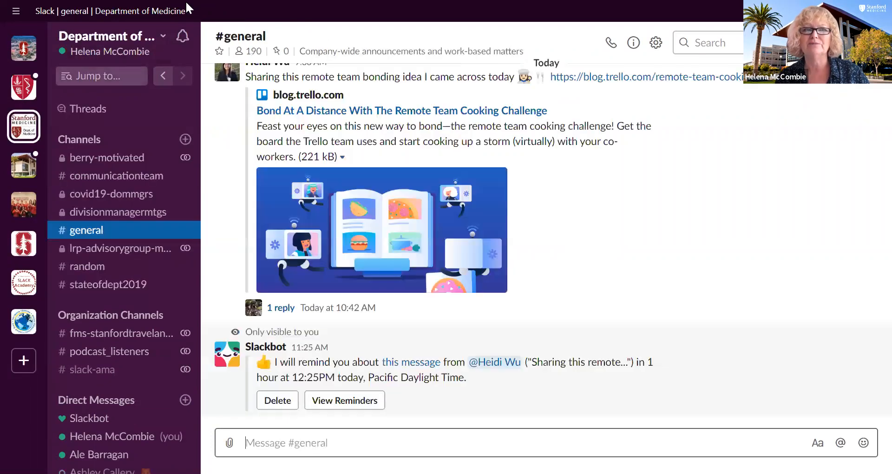
pyautogui.moveTo(167, 16)
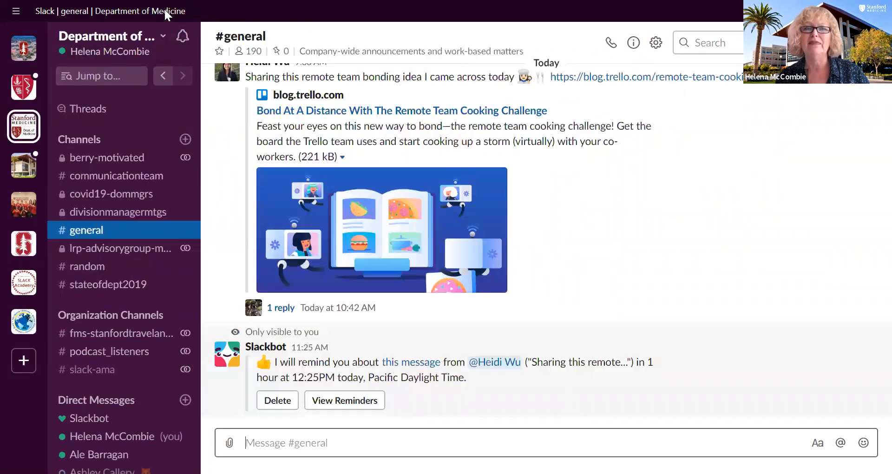
pyautogui.moveTo(24, 48)
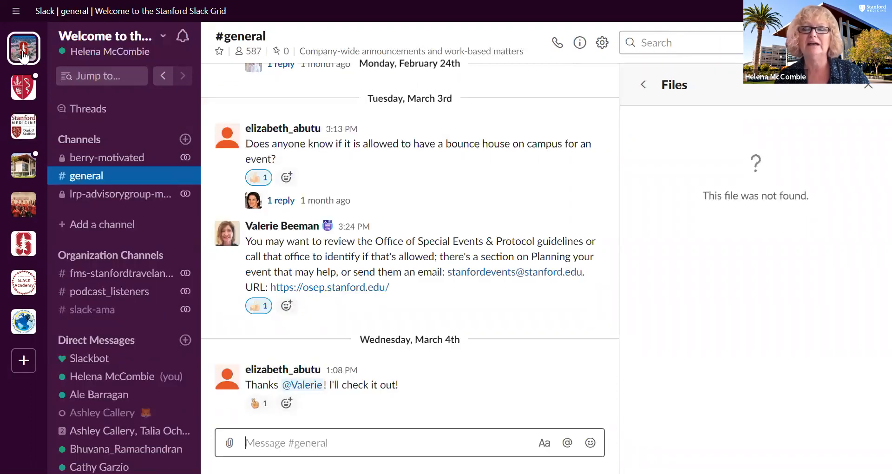
pyautogui.click(24, 87)
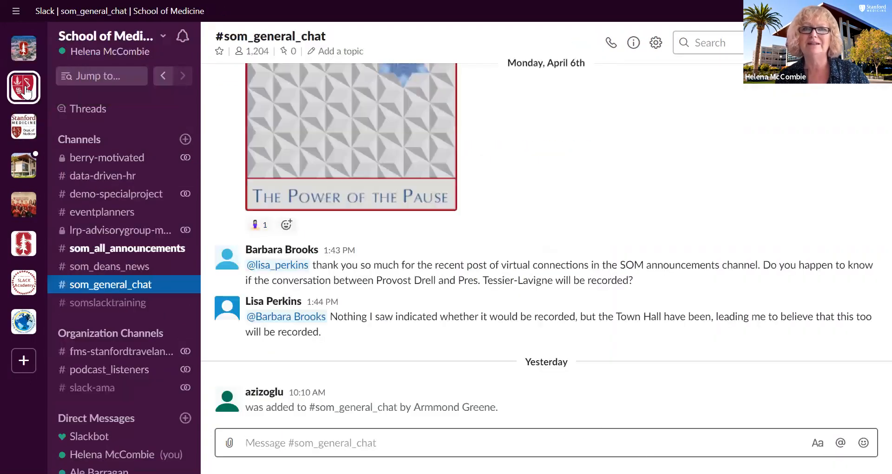
pyautogui.click(23, 126)
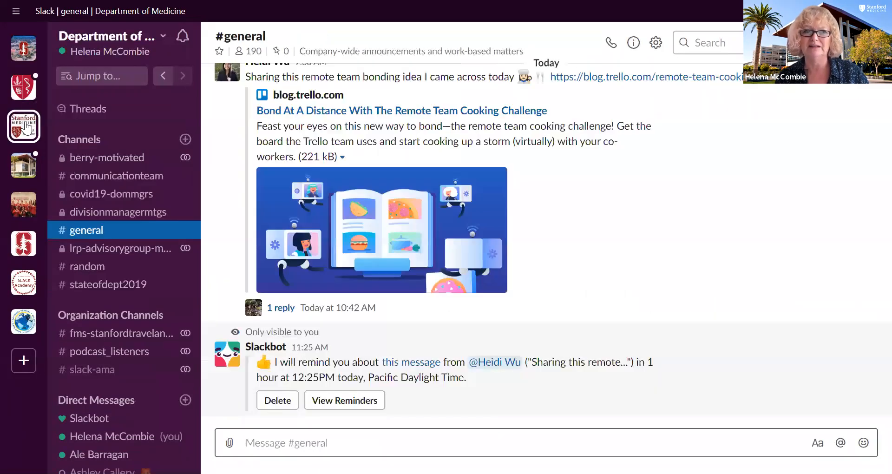
# - Visit DOM Staff Resources and Central Office's #general, then Recreation & Wellness
pyautogui.click(24, 165)
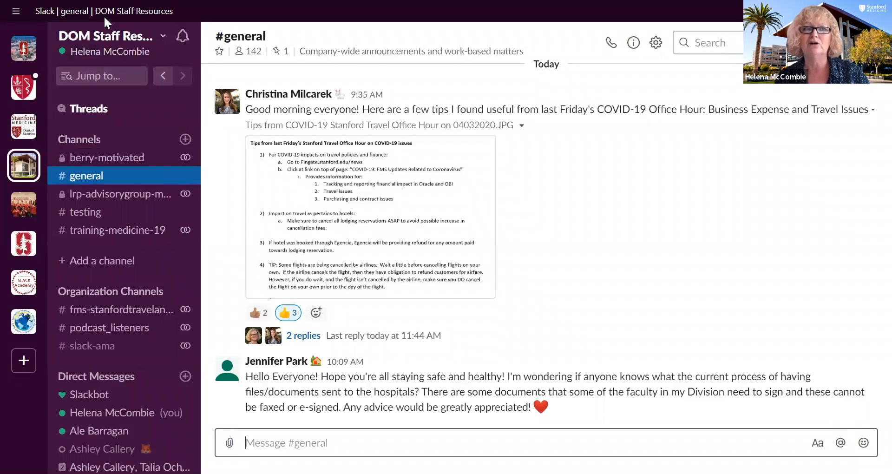
pyautogui.moveTo(24, 204)
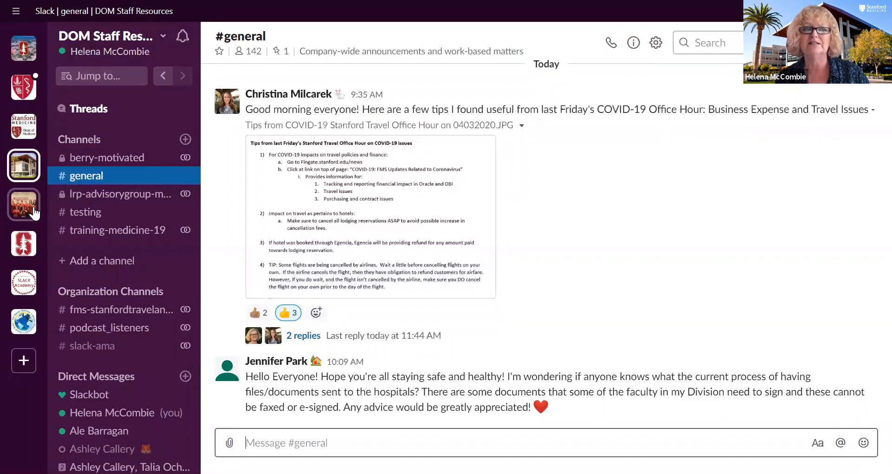
pyautogui.click(24, 204)
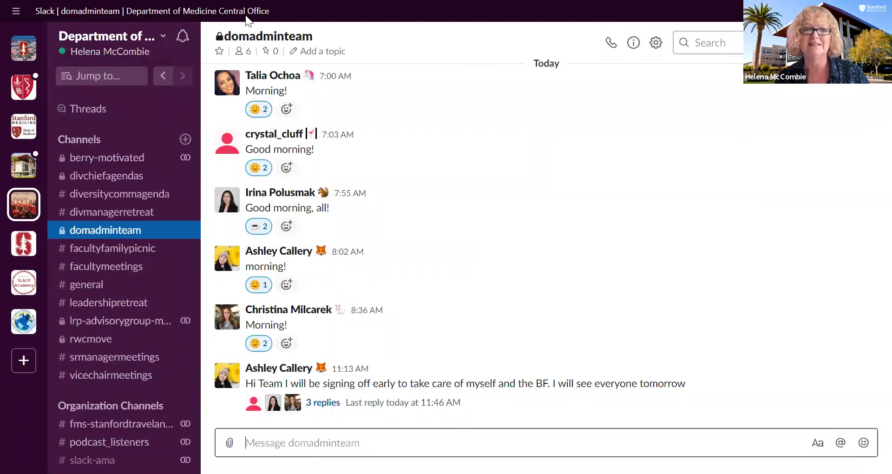
pyautogui.click(87, 284)
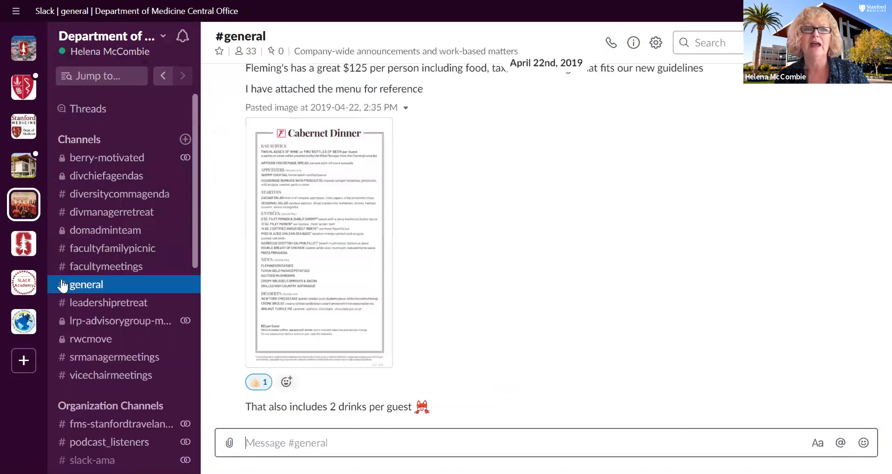
pyautogui.click(23, 243)
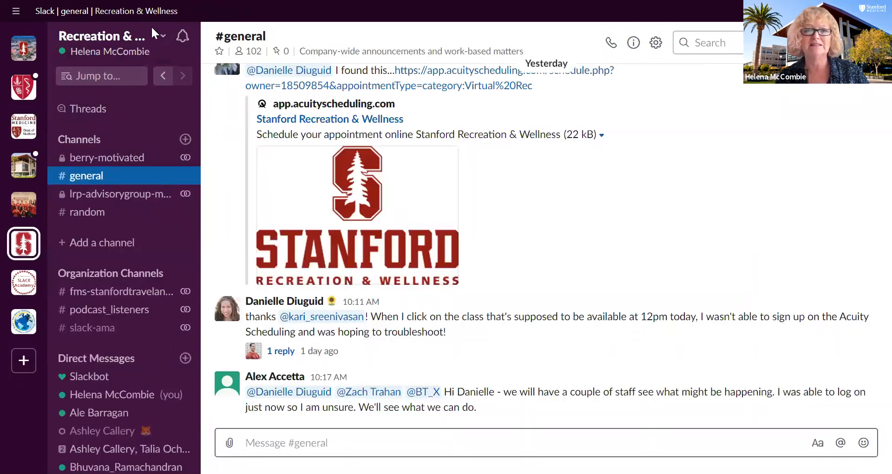
pyautogui.moveTo(23, 283)
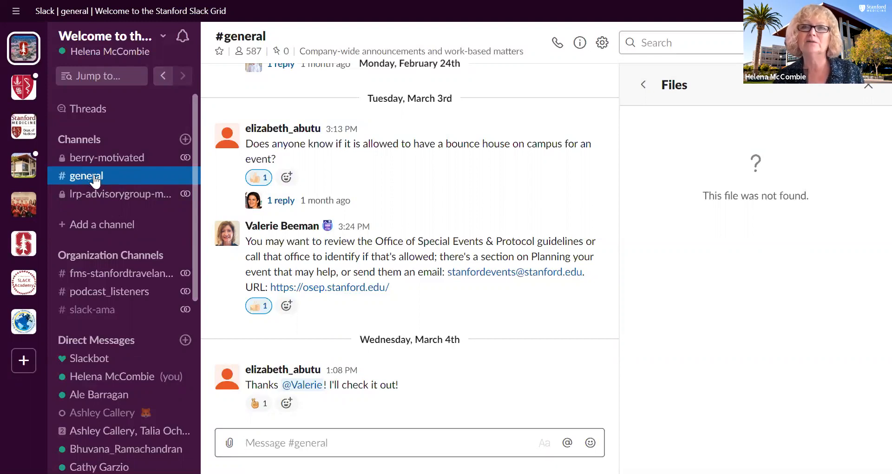
pyautogui.moveTo(111, 177)
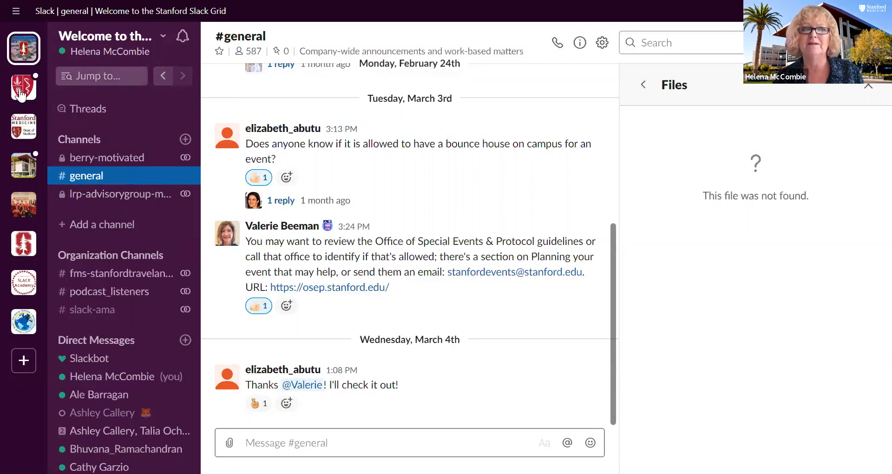
# - Stop at School of Medicine, then open Department of Medicine's #general channel
pyautogui.click(23, 87)
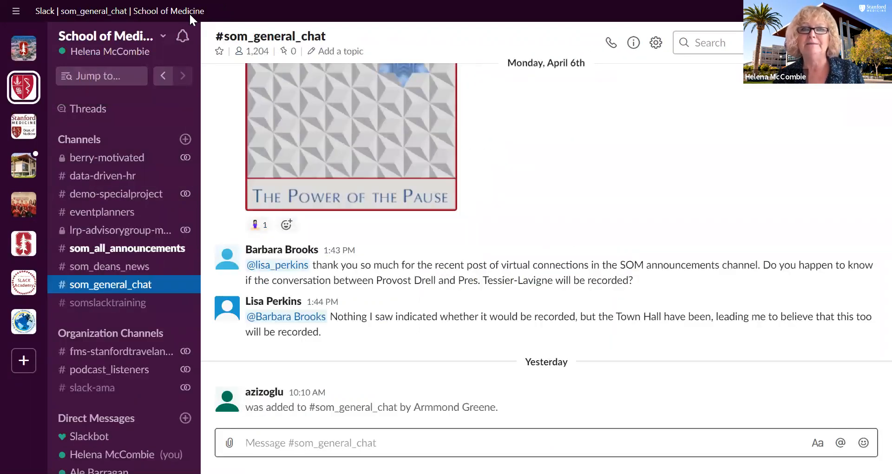
pyautogui.moveTo(174, 22)
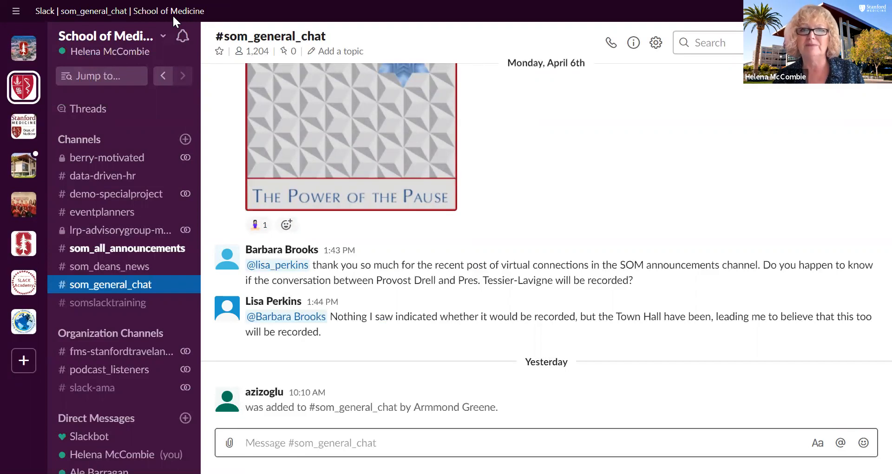
pyautogui.moveTo(256, 51)
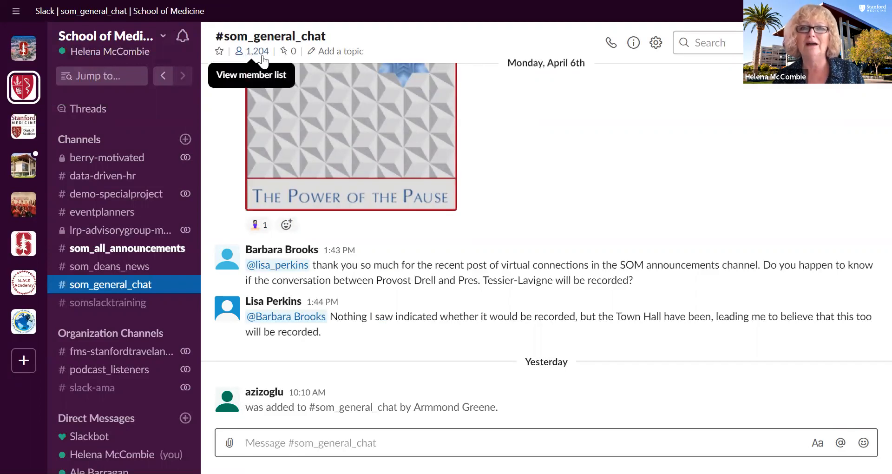
pyautogui.moveTo(23, 126)
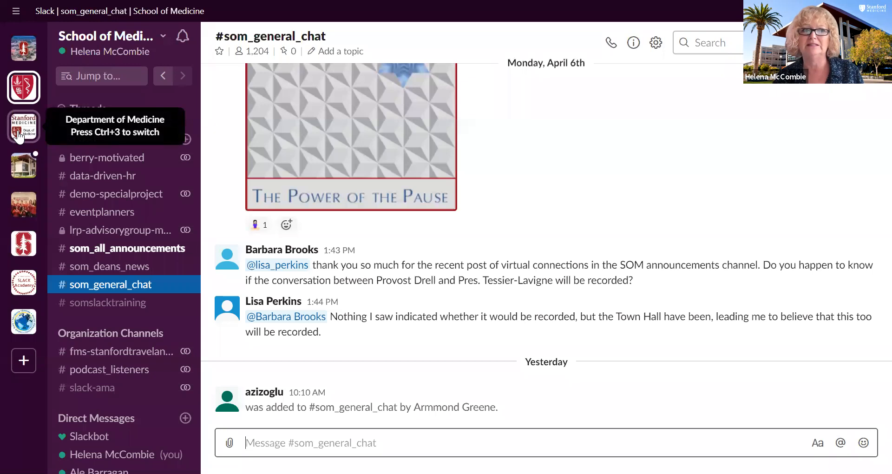
pyautogui.click(24, 126)
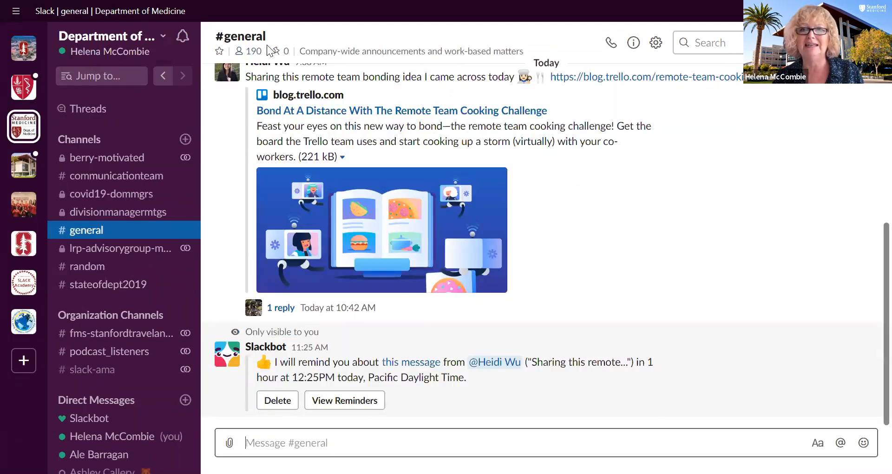
pyautogui.moveTo(248, 51)
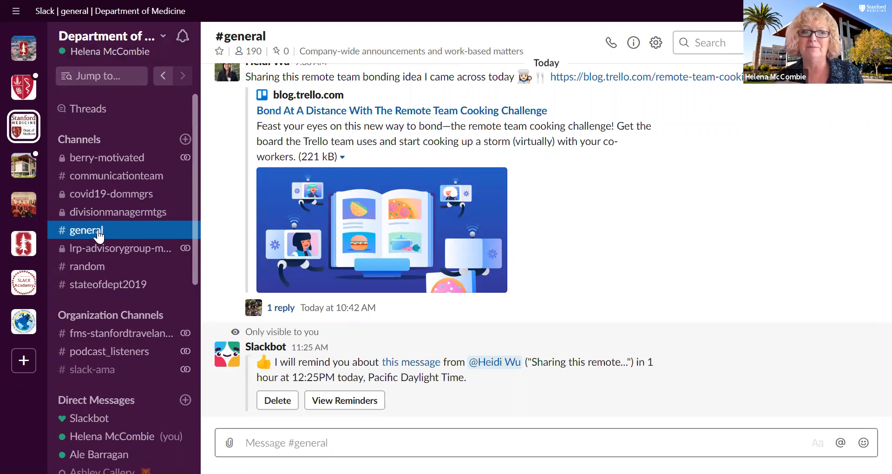
pyautogui.moveTo(78, 214)
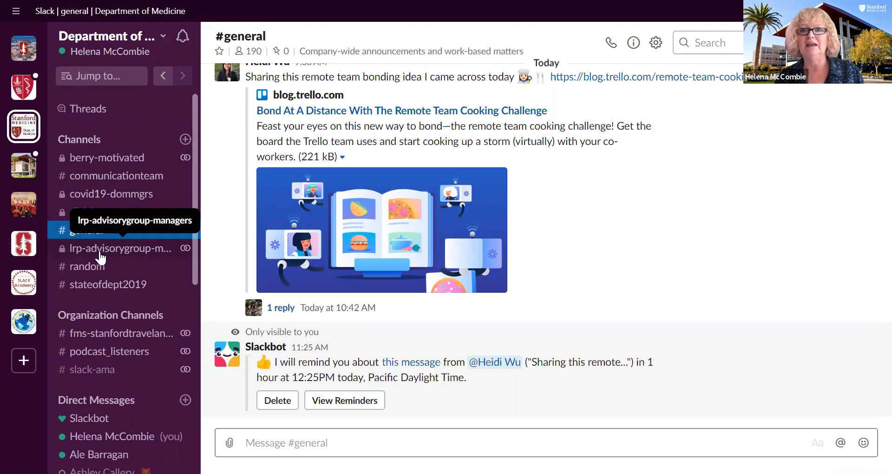
pyautogui.moveTo(100, 243)
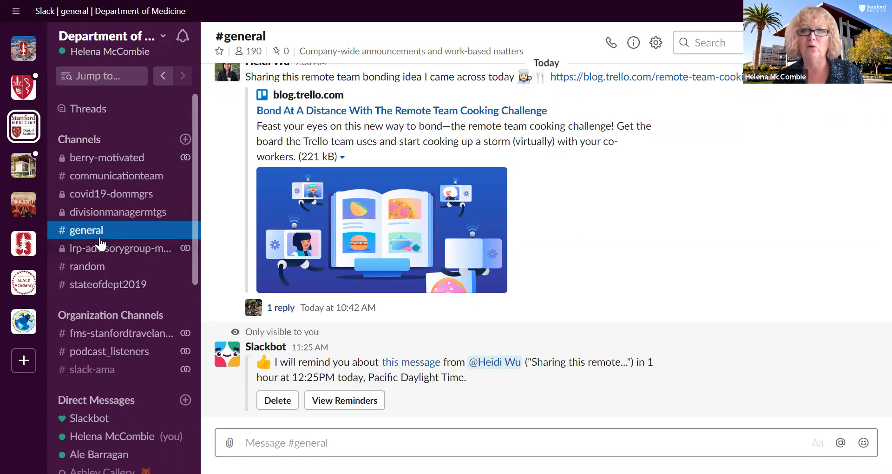
pyautogui.moveTo(103, 155)
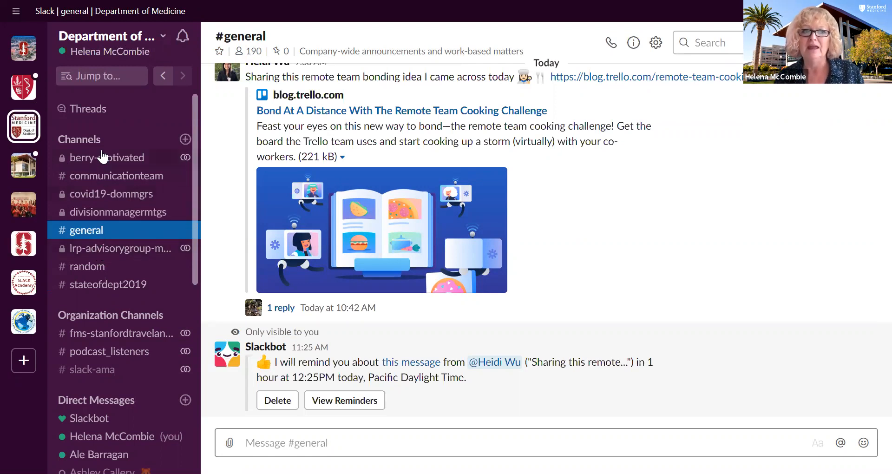
pyautogui.click(107, 158)
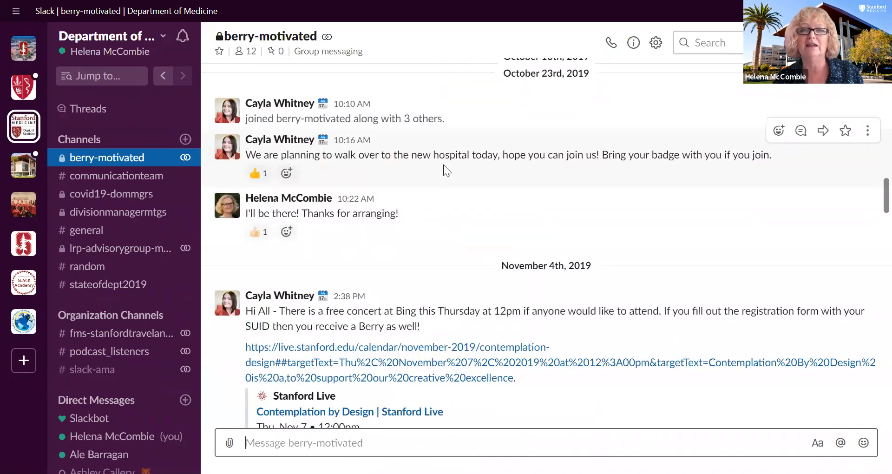
pyautogui.scroll(-3)
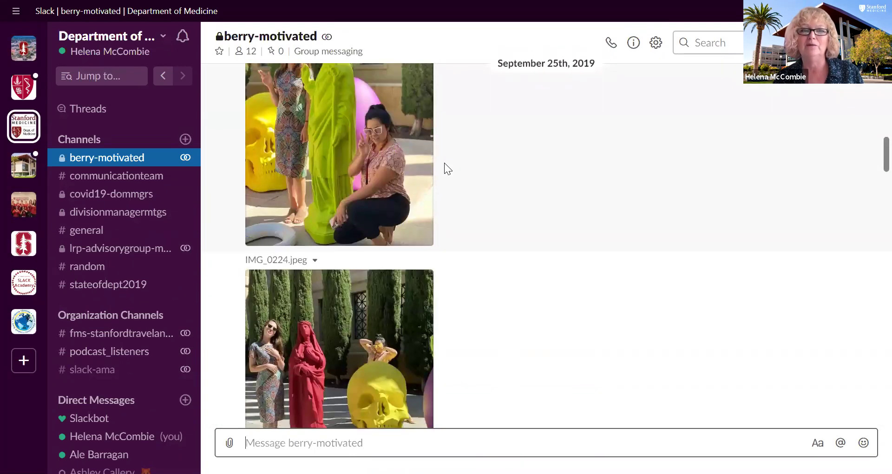
pyautogui.scroll(-3)
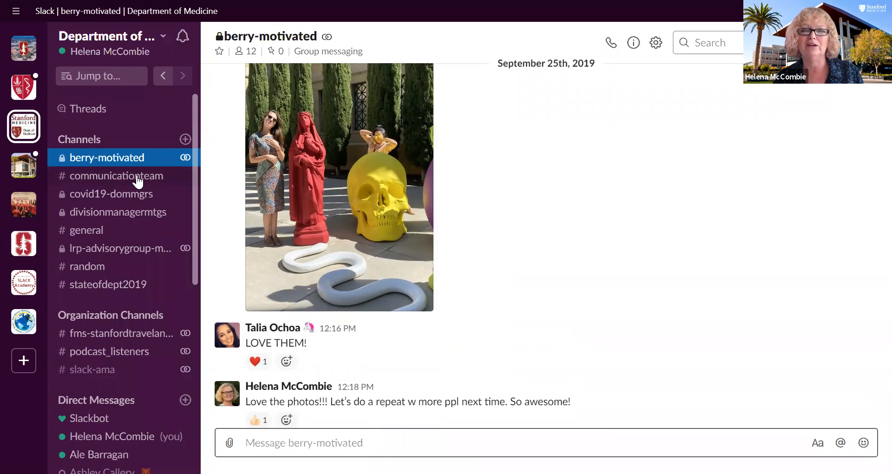
pyautogui.moveTo(96, 221)
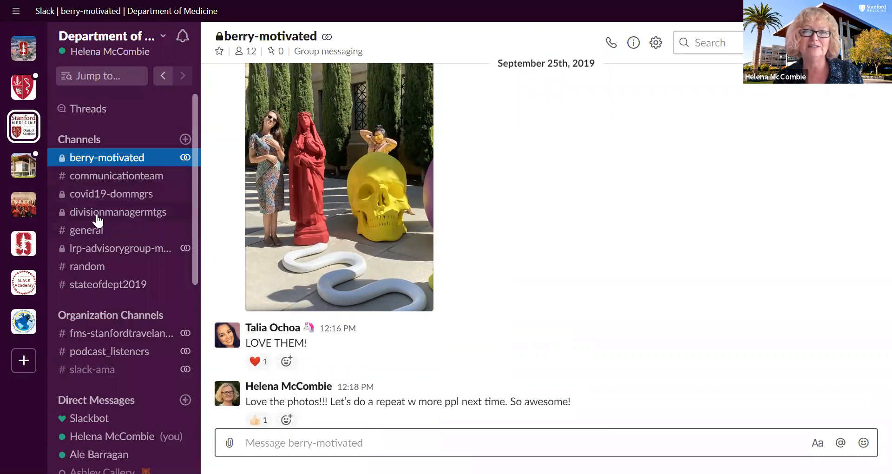
pyautogui.moveTo(85, 233)
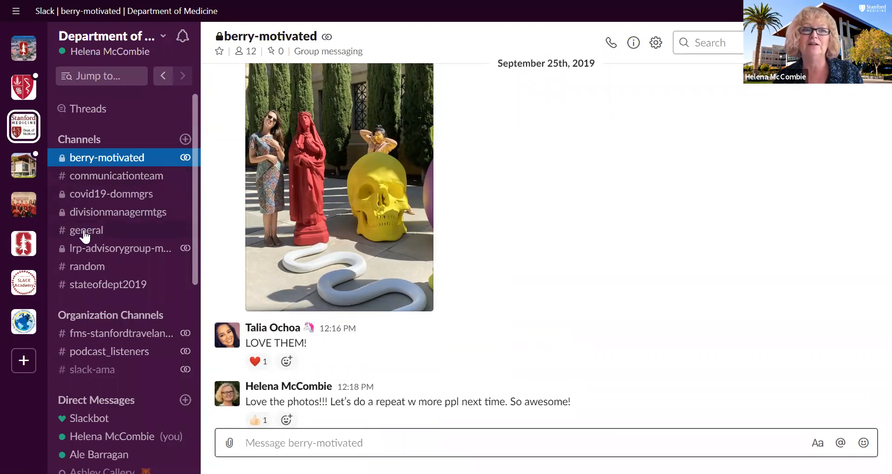
pyautogui.click(87, 230)
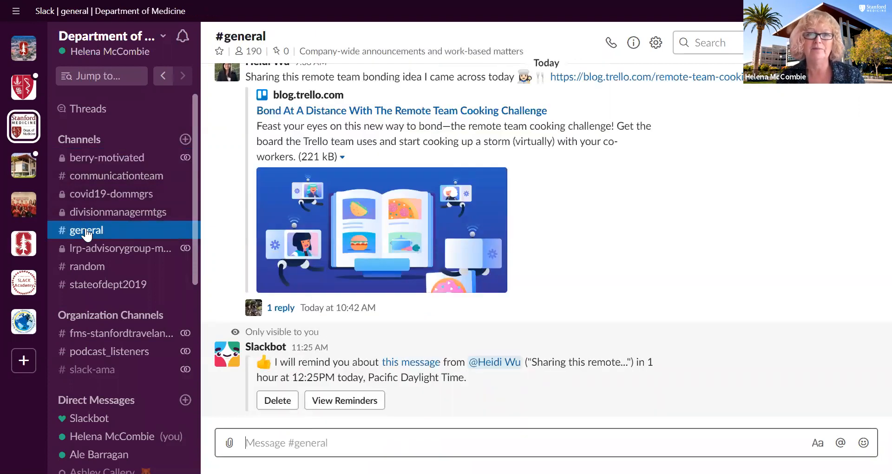
pyautogui.moveTo(138, 369)
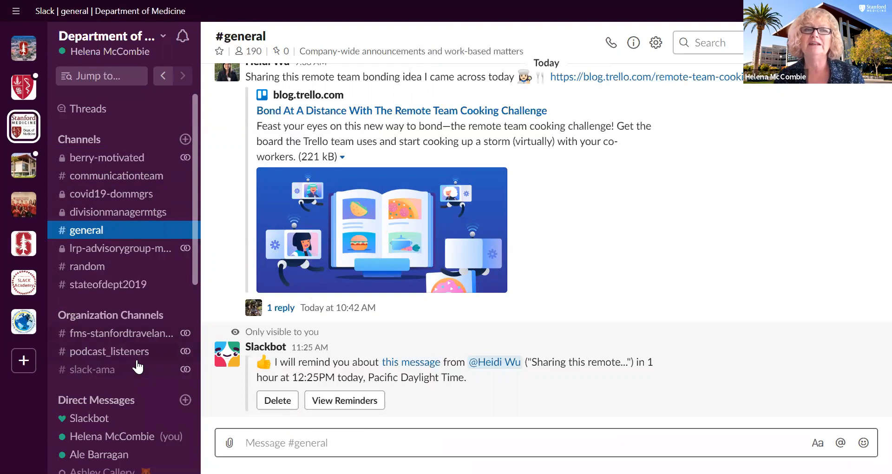
# - View the read-only #fms-stanfordtravelannouncements channel, then open #podcast_listeners
pyautogui.click(120, 333)
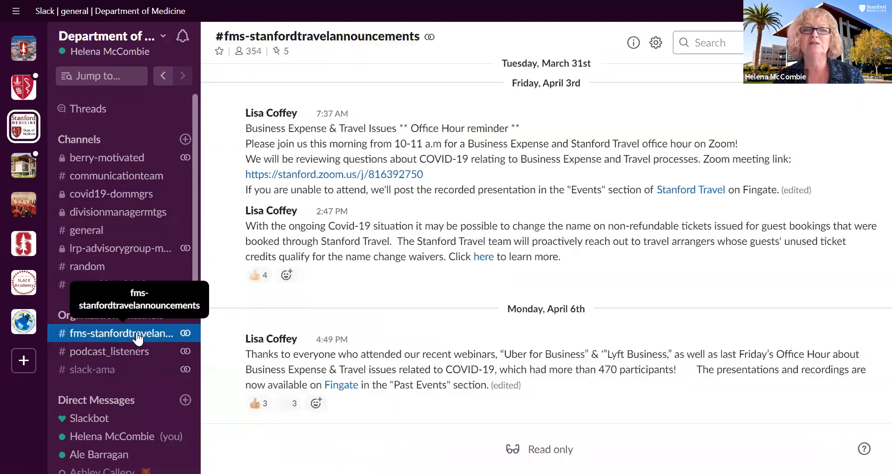
pyautogui.click(118, 333)
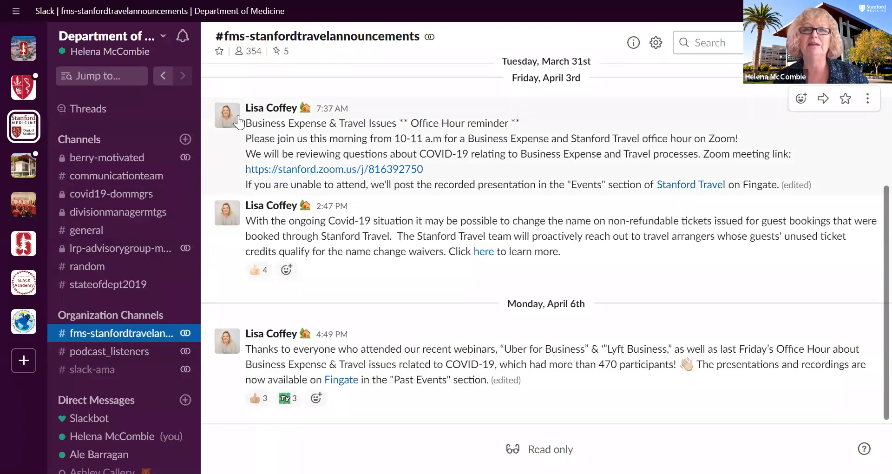
pyautogui.moveTo(318, 56)
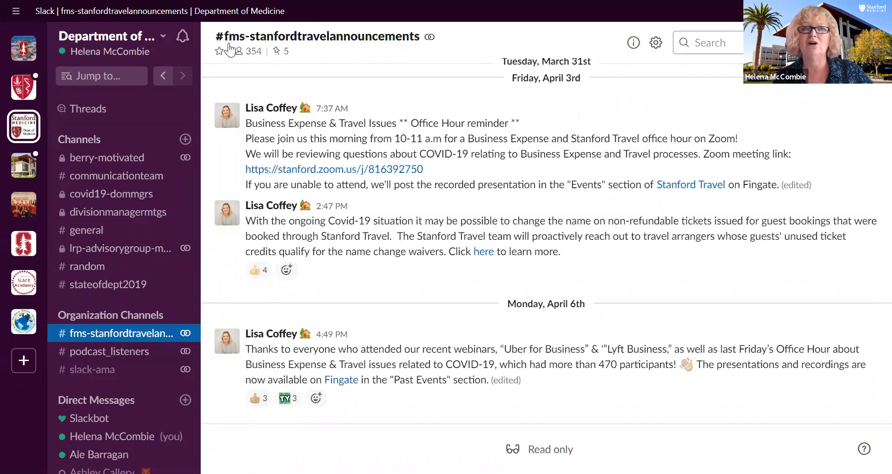
pyautogui.moveTo(365, 53)
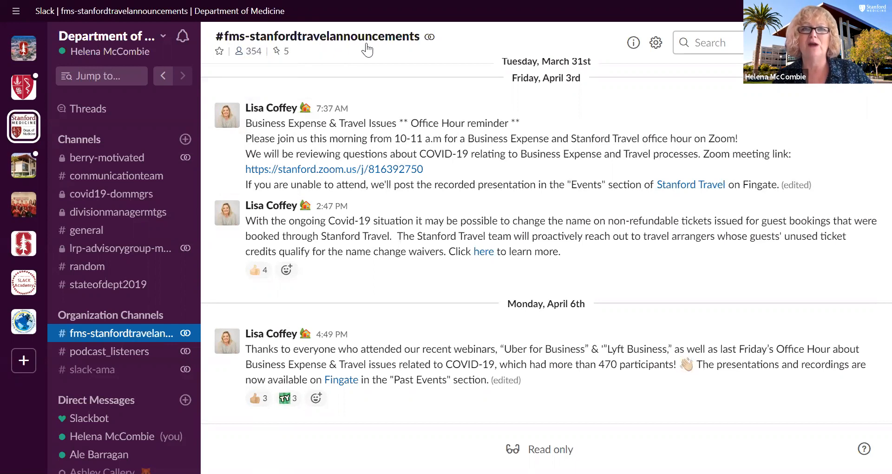
pyautogui.moveTo(405, 49)
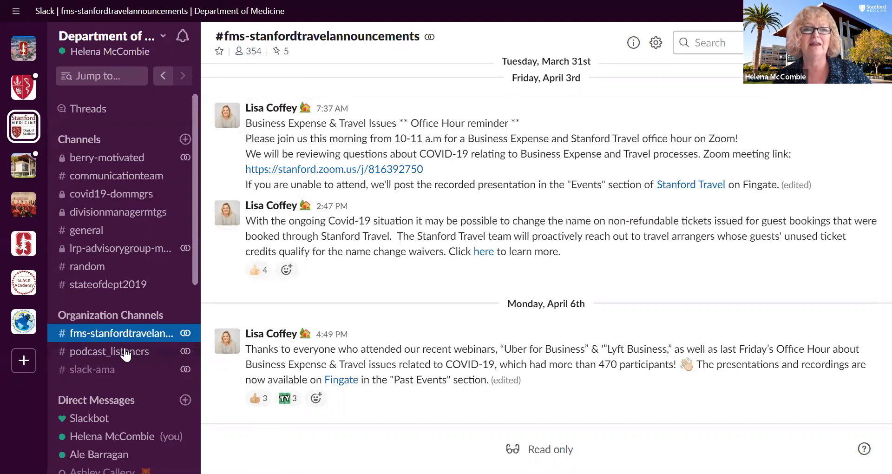
pyautogui.click(110, 351)
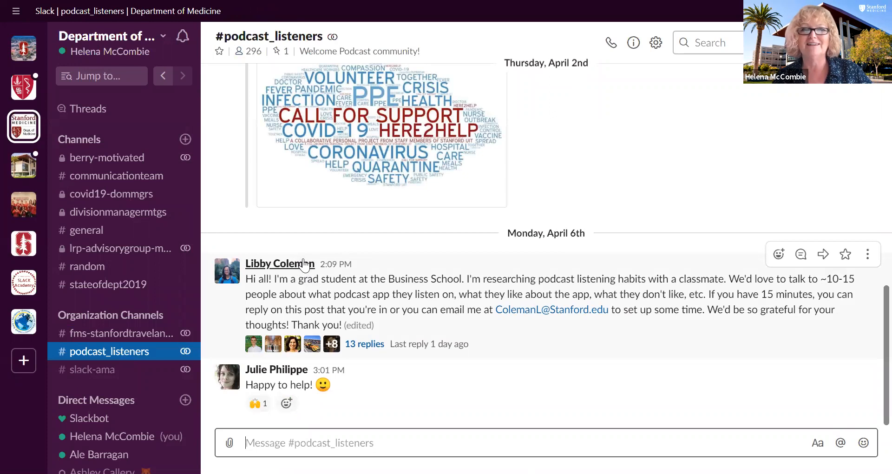
pyautogui.moveTo(119, 176)
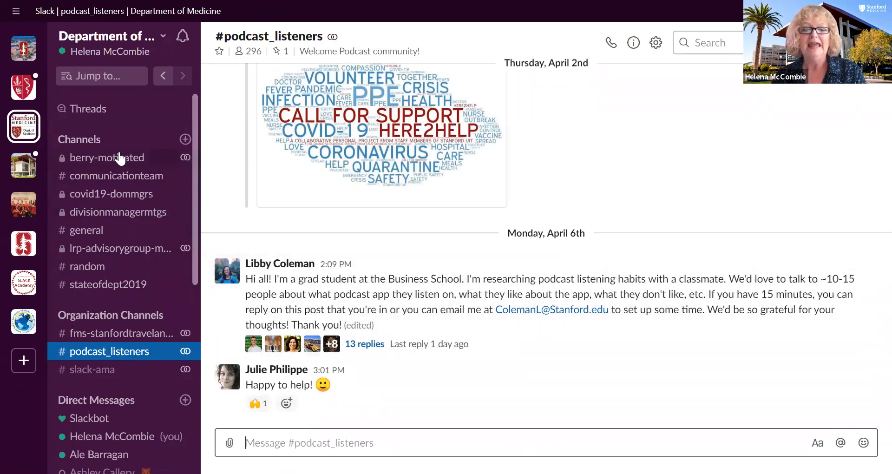
pyautogui.moveTo(24, 48)
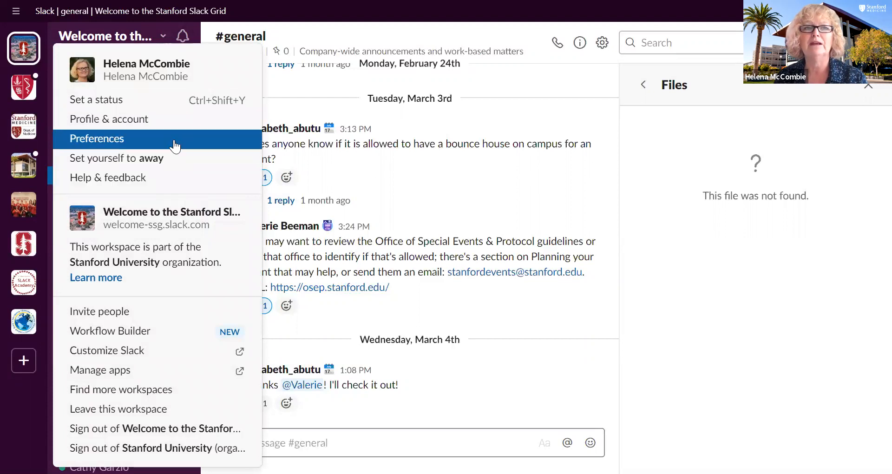
# - Open the Stanford Slack Grid notification preferences, then close them to return to #general
pyautogui.click(96, 139)
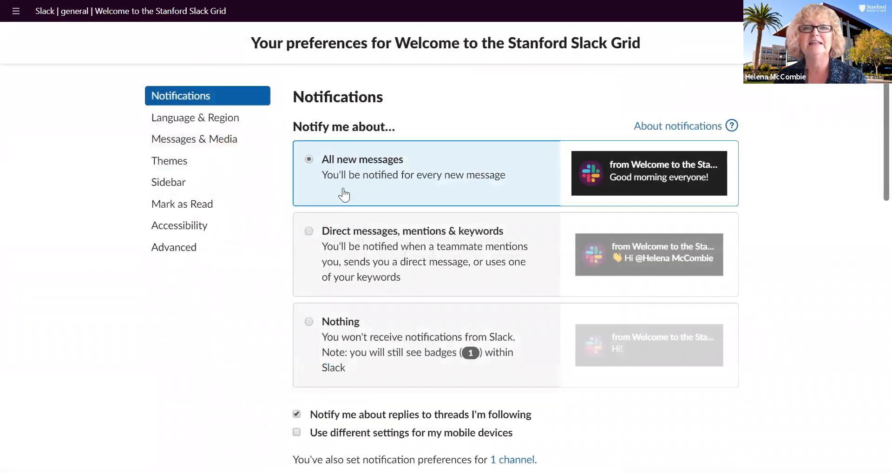
pyautogui.moveTo(362, 178)
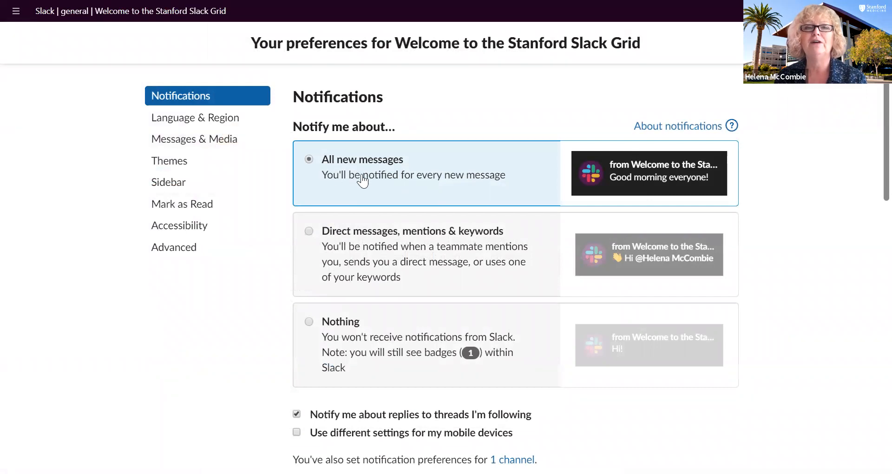
pyautogui.moveTo(413, 181)
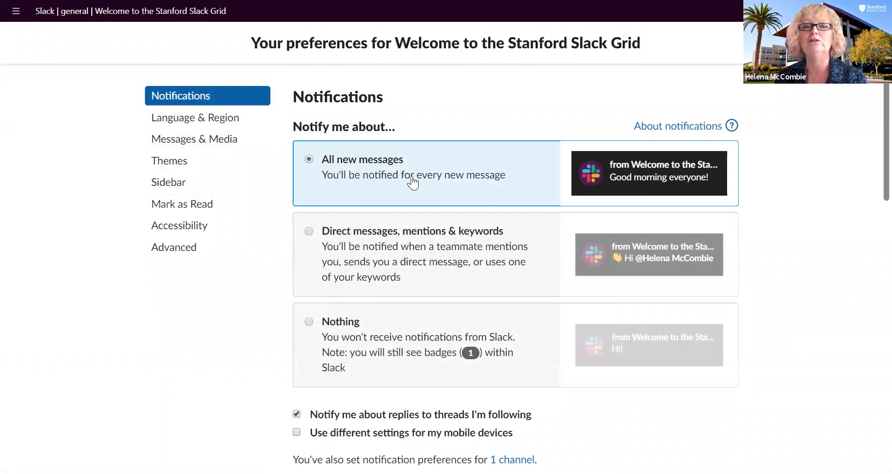
pyautogui.moveTo(609, 65)
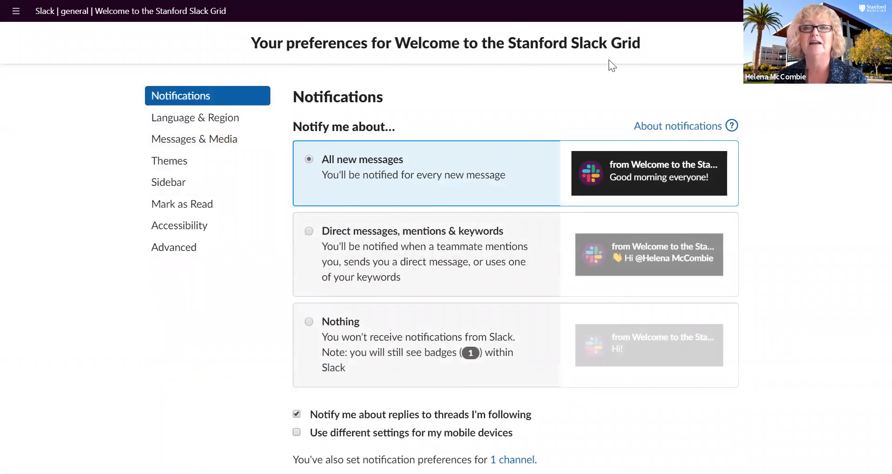
pyautogui.moveTo(558, 59)
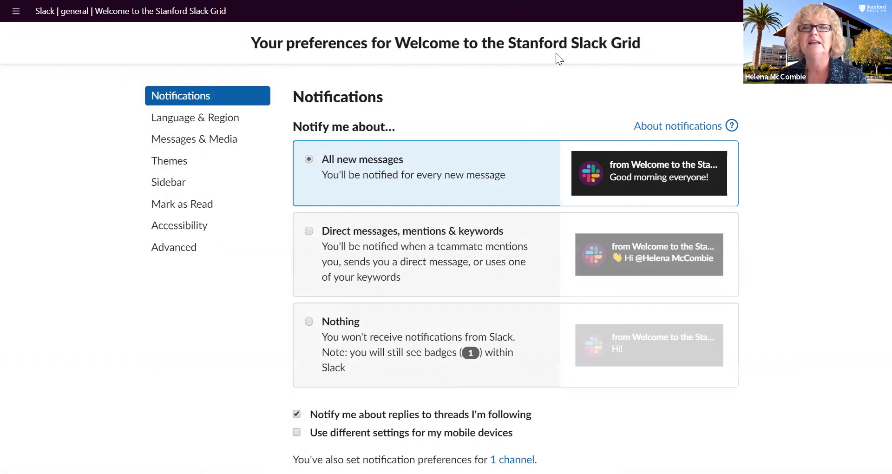
pyautogui.moveTo(485, 126)
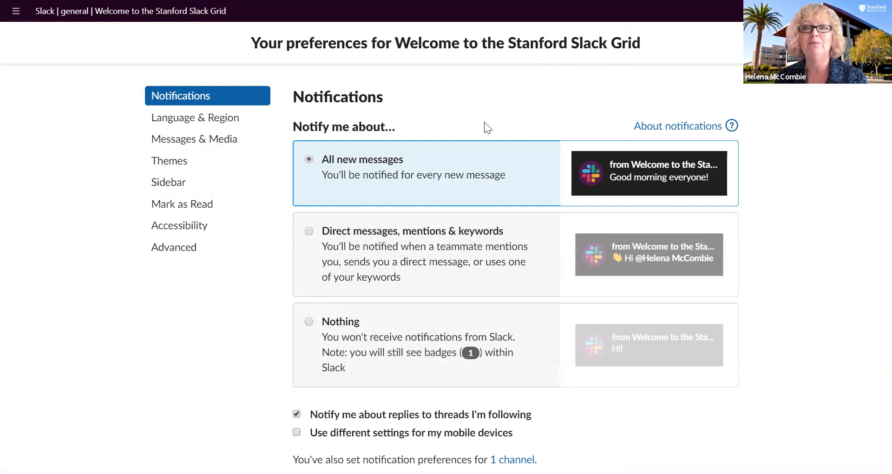
pyautogui.click(309, 231)
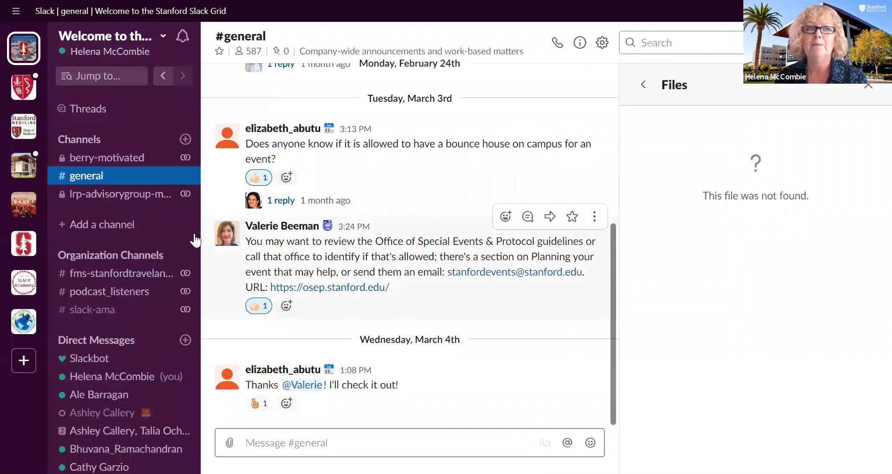
pyautogui.moveTo(23, 127)
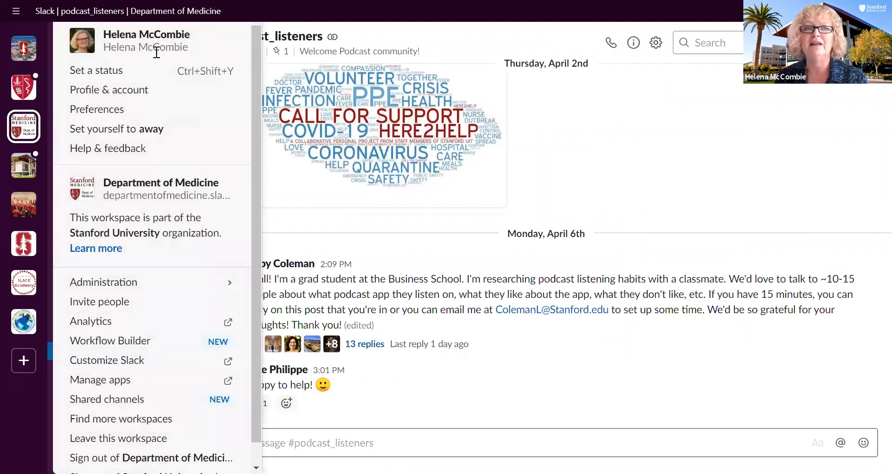
# - Review Department of Medicine notifications set to DMs, mentions and keywords, then close Preferences
pyautogui.click(96, 109)
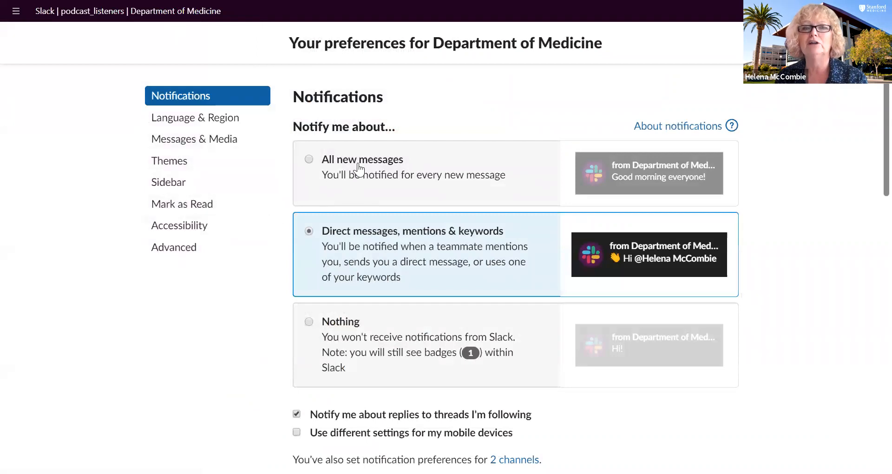
pyautogui.click(309, 159)
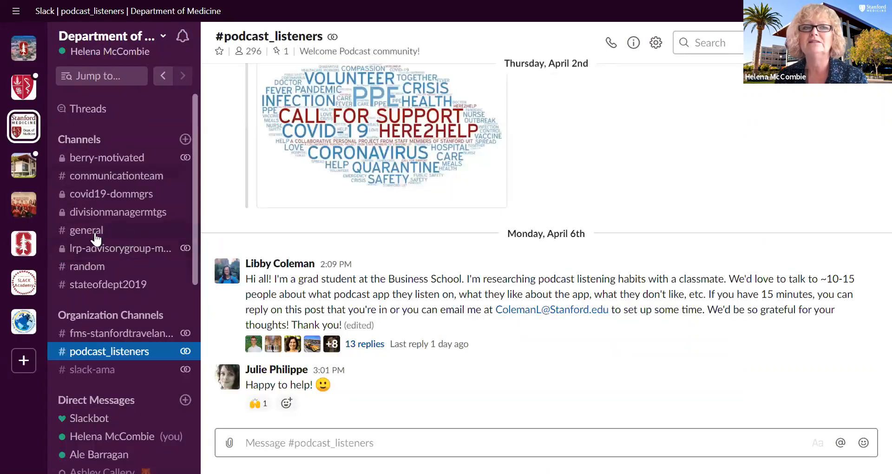
pyautogui.moveTo(99, 231)
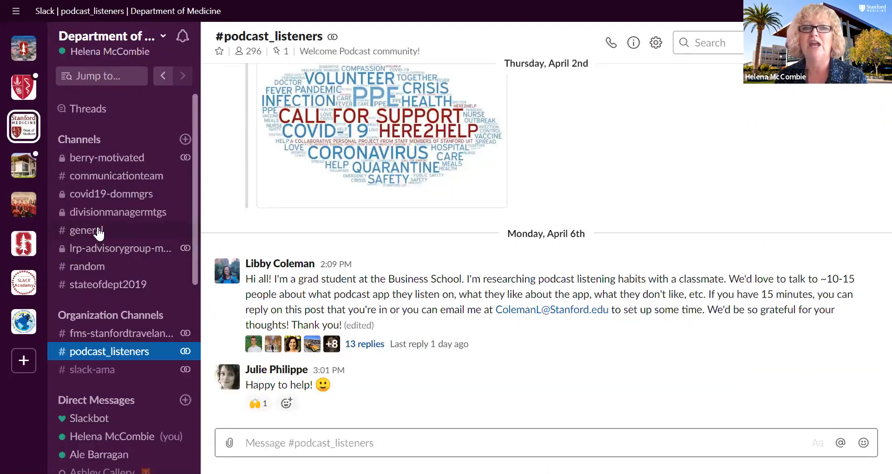
# - Open #general, view the pause-notifications options, and dismiss them without pausing
pyautogui.click(82, 230)
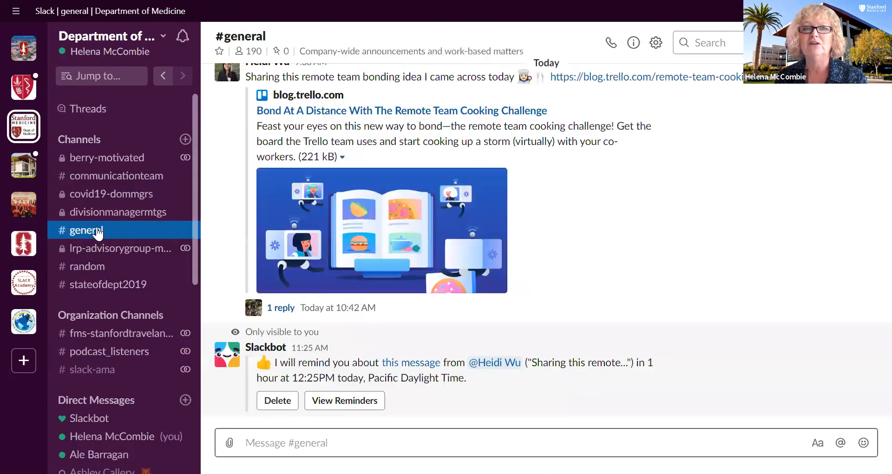
pyautogui.click(182, 36)
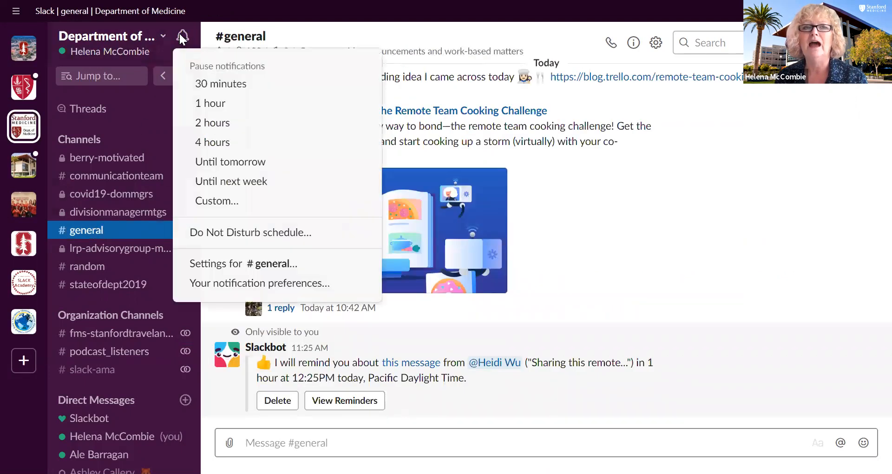
pyautogui.moveTo(202, 159)
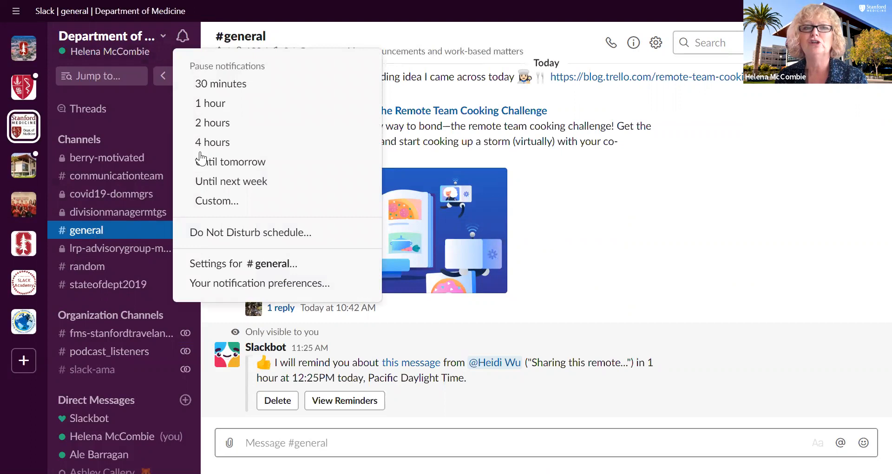
pyautogui.click(260, 283)
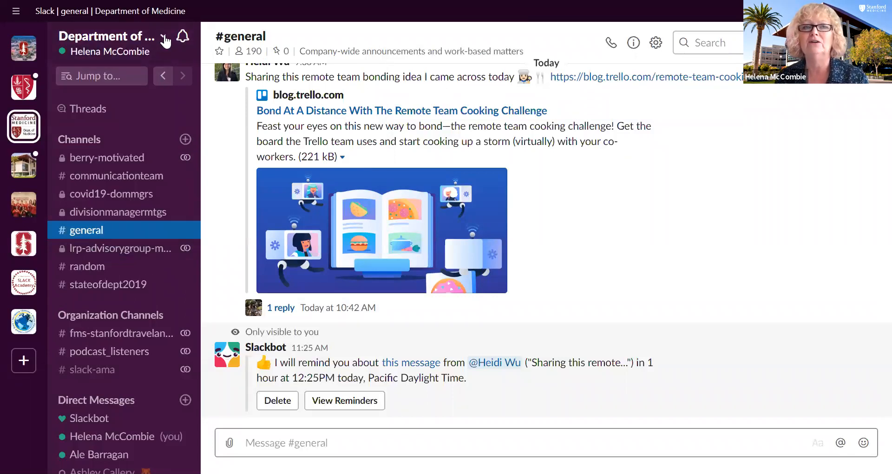
pyautogui.moveTo(183, 40)
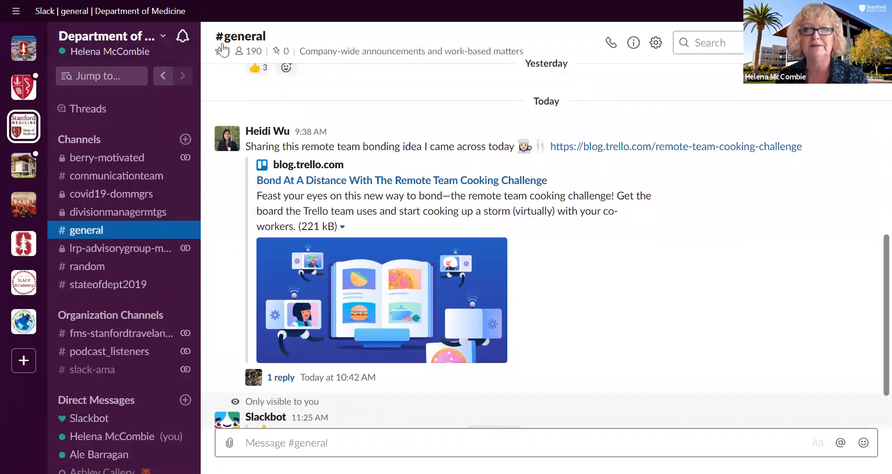
pyautogui.moveTo(656, 45)
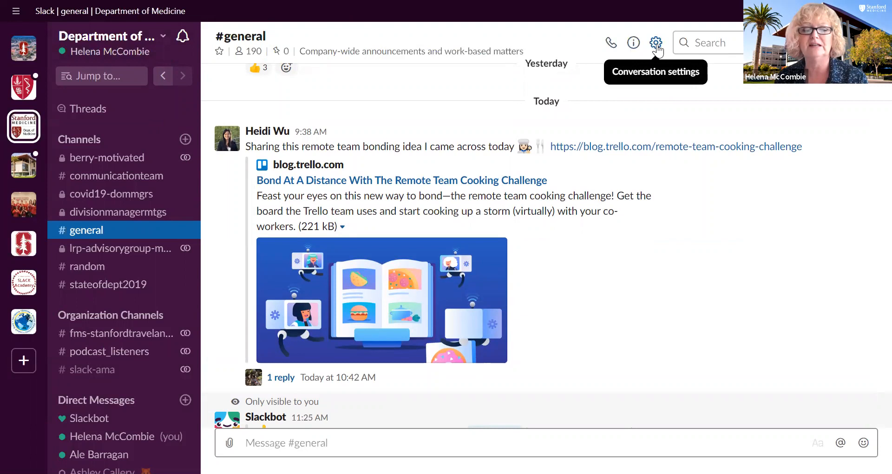
pyautogui.moveTo(115, 182)
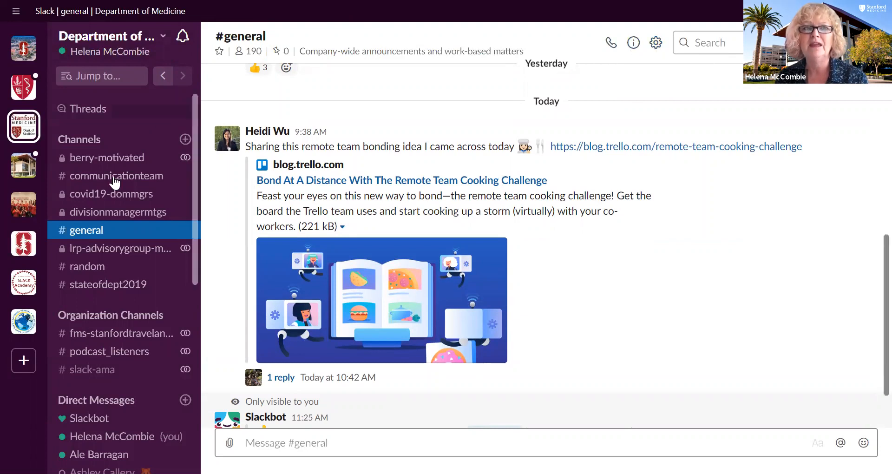
pyautogui.moveTo(166, 63)
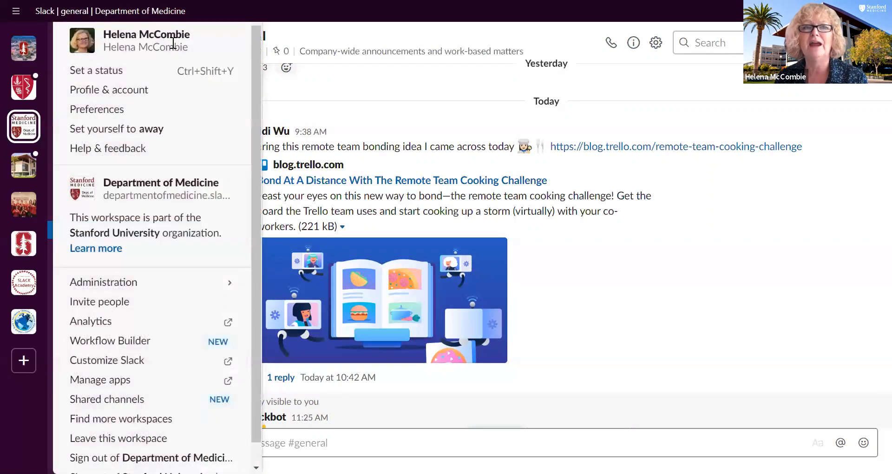
pyautogui.moveTo(277, 20)
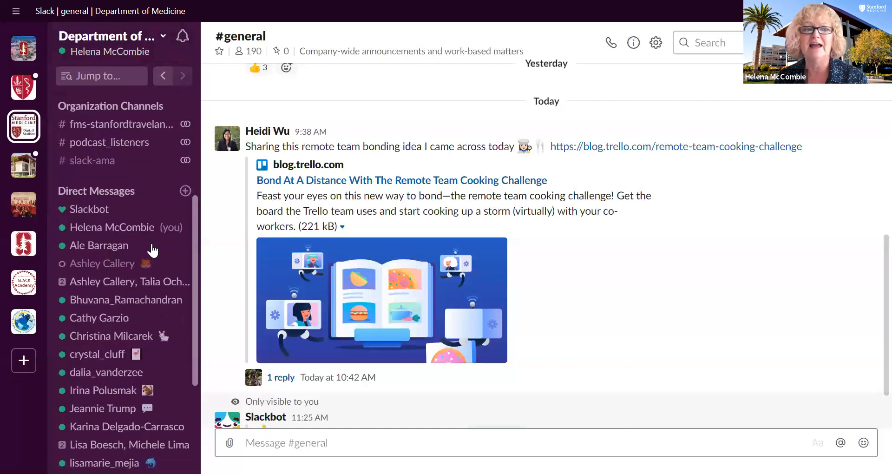
pyautogui.moveTo(93, 366)
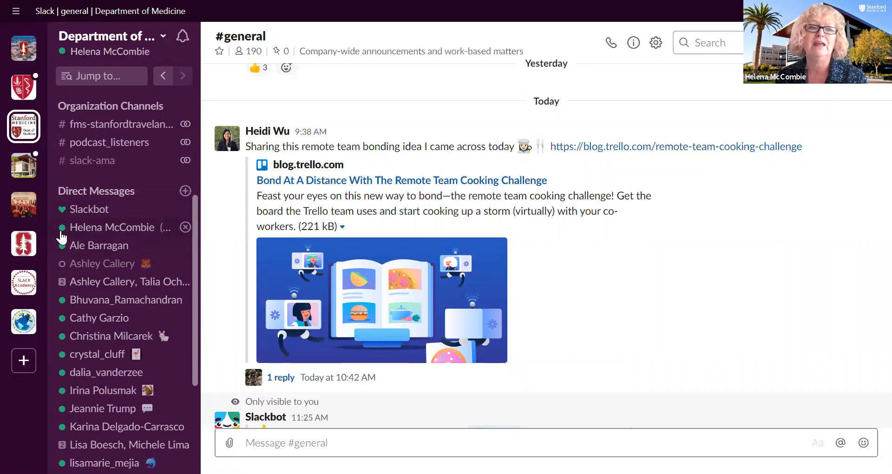
pyautogui.moveTo(69, 240)
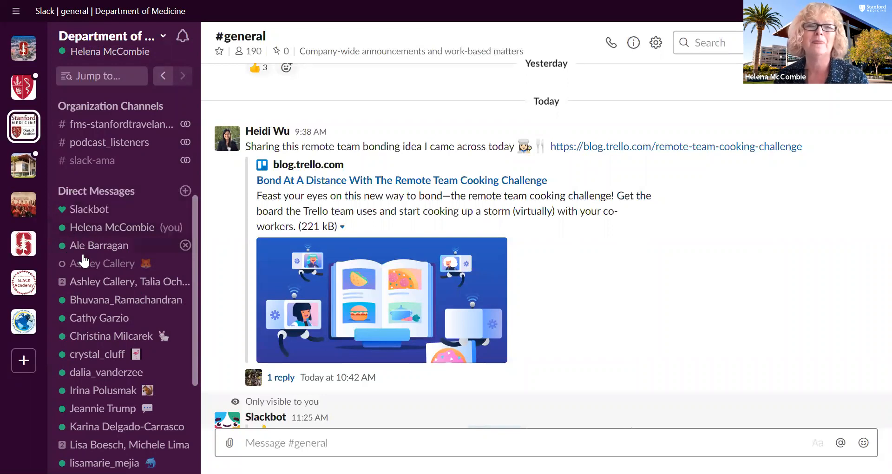
pyautogui.moveTo(113, 306)
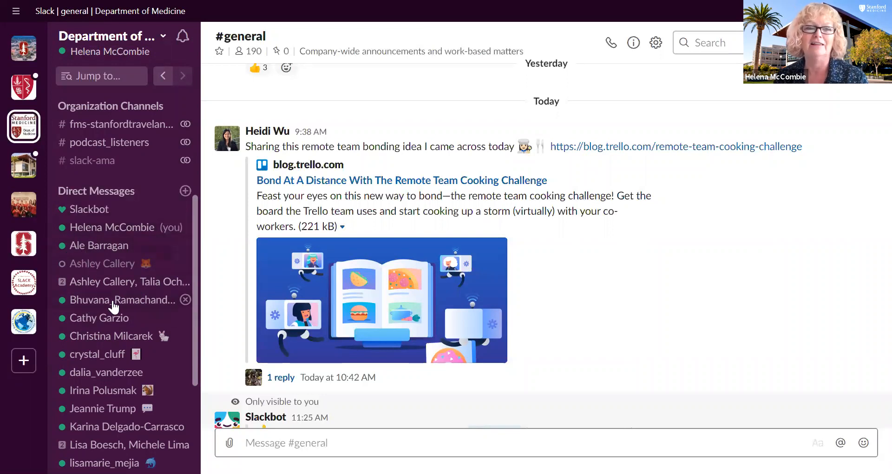
pyautogui.moveTo(112, 350)
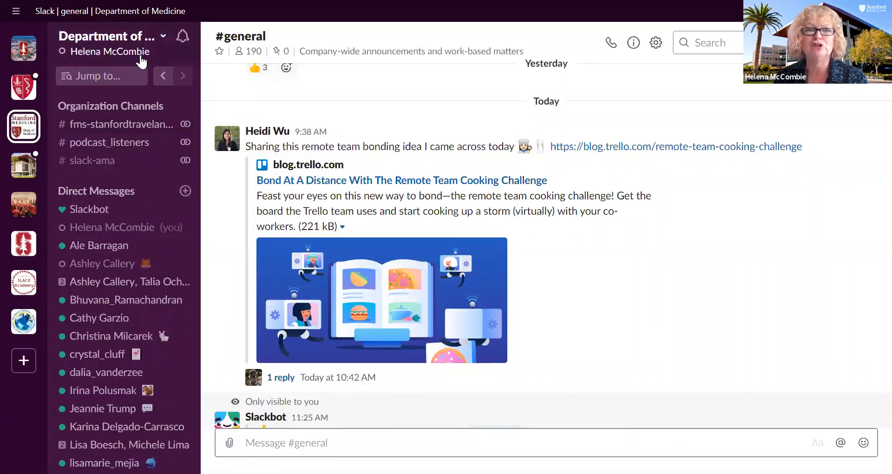
pyautogui.moveTo(133, 20)
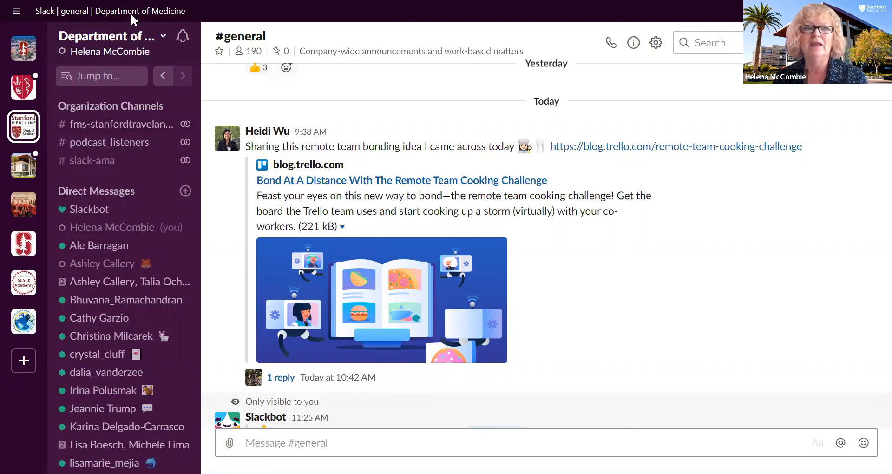
# - From the account menu, set the status to In a meeting until 1:02 PM
pyautogui.click(112, 36)
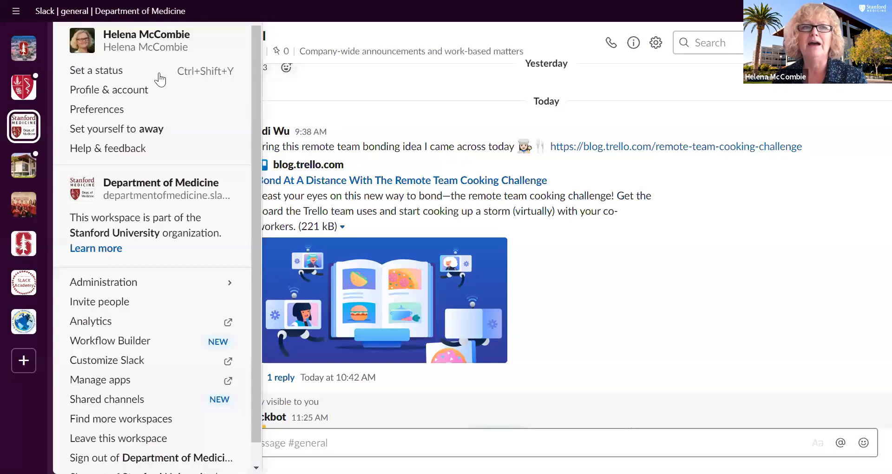
pyautogui.click(96, 70)
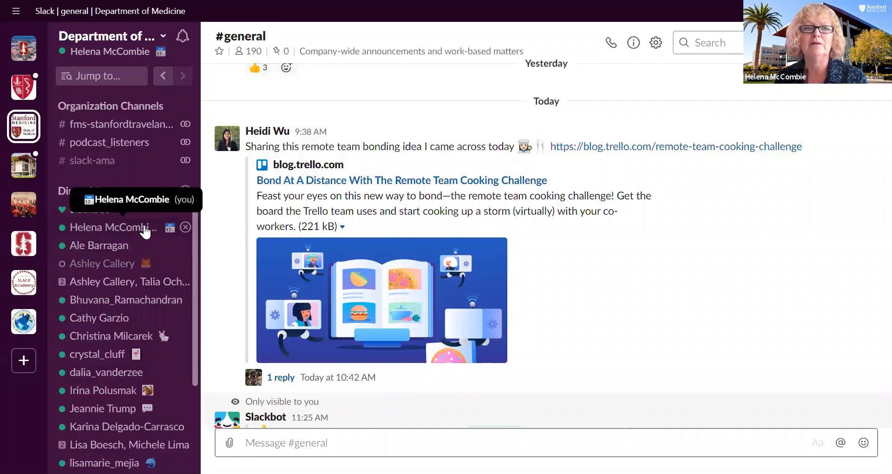
pyautogui.moveTo(123, 233)
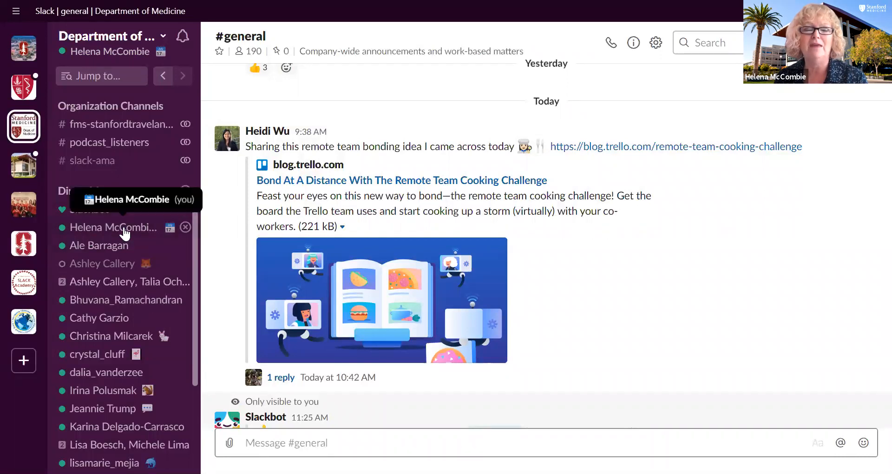
pyautogui.moveTo(170, 228)
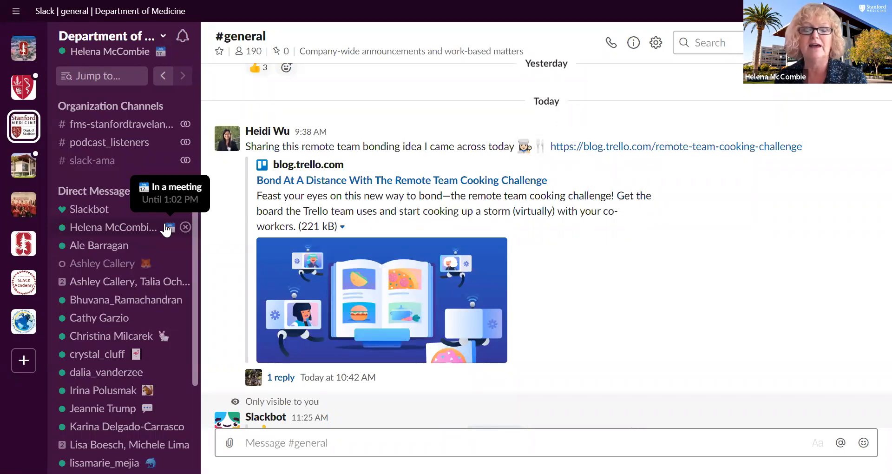
pyautogui.moveTo(153, 231)
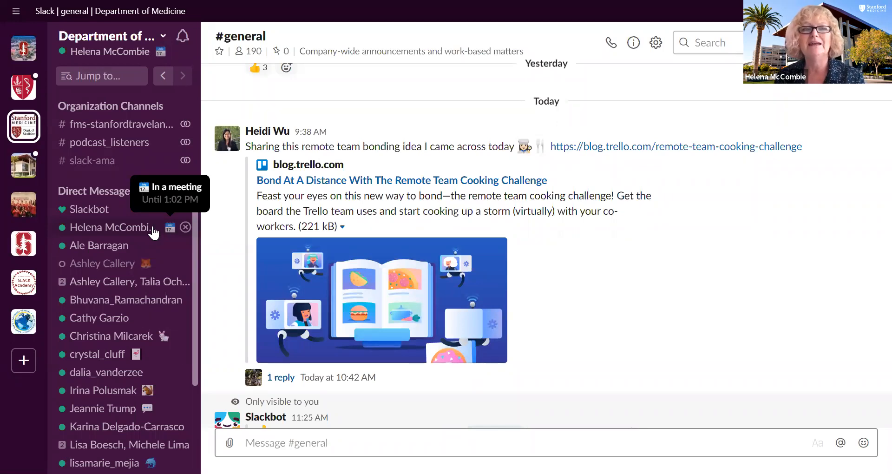
# - Open Helena McCombie's own direct-message space from the sidebar
pyautogui.click(111, 227)
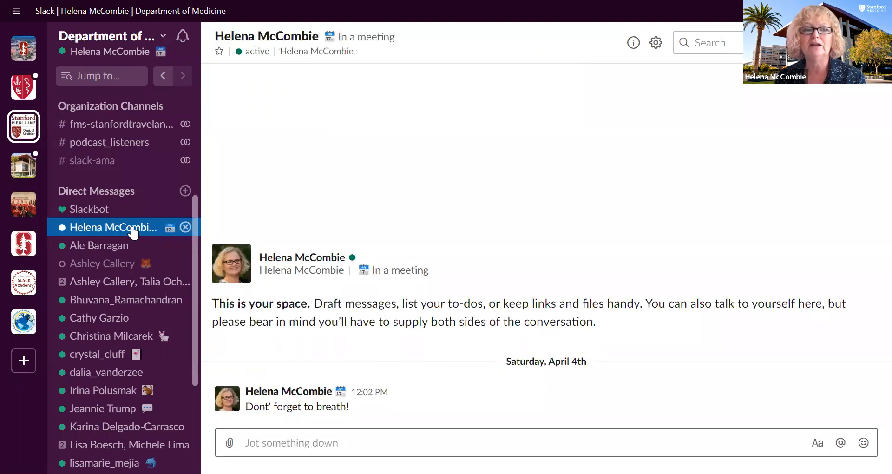
pyautogui.moveTo(288, 419)
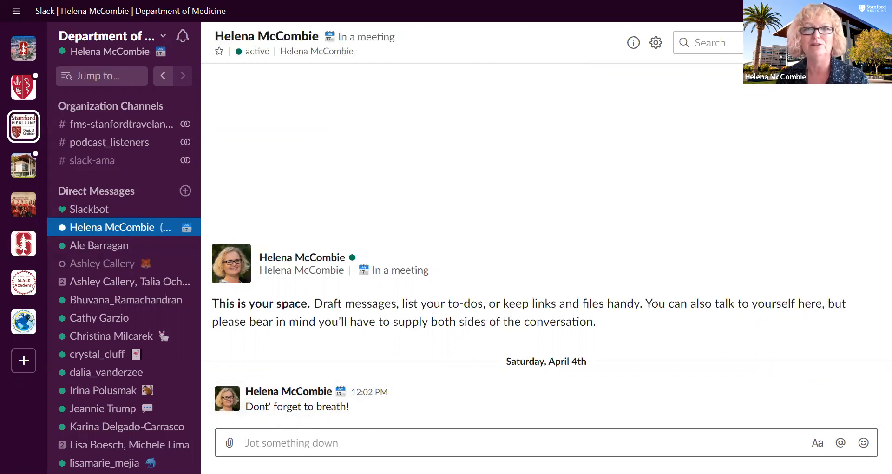
pyautogui.moveTo(96, 222)
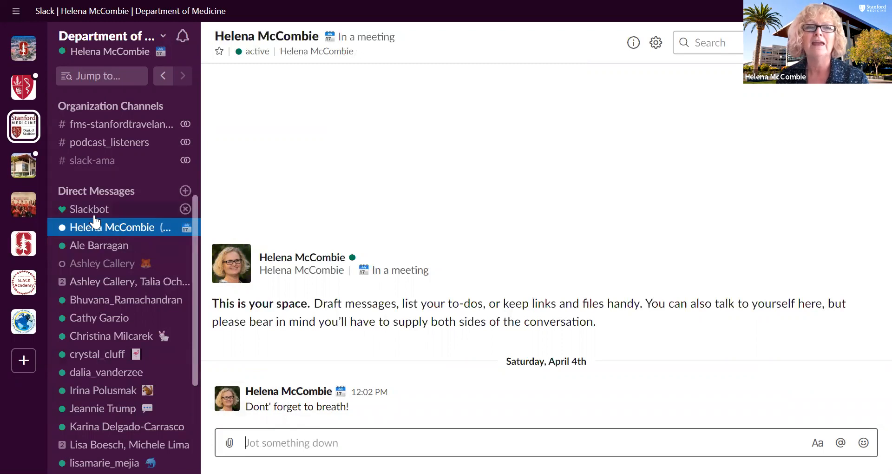
pyautogui.moveTo(101, 345)
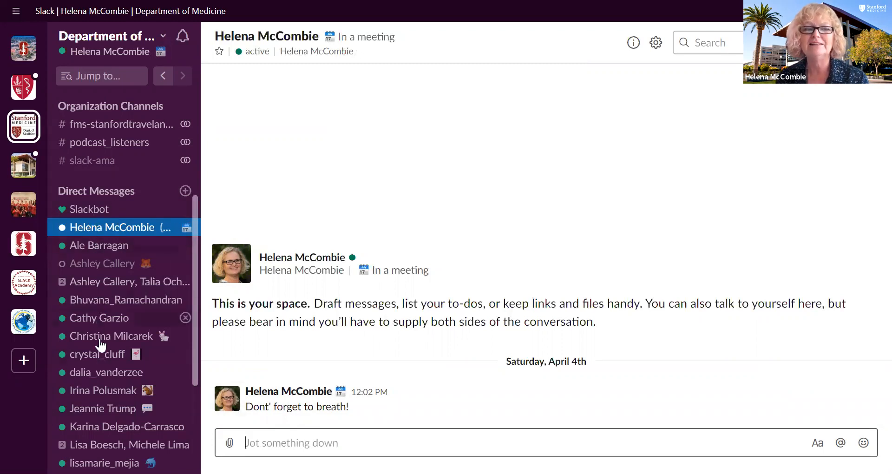
pyautogui.click(103, 390)
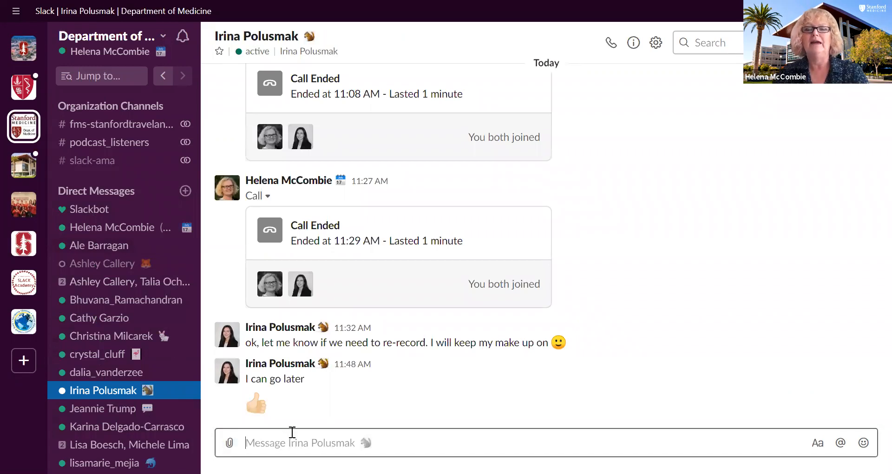
pyautogui.write('Hi Irina, this is a test mes')
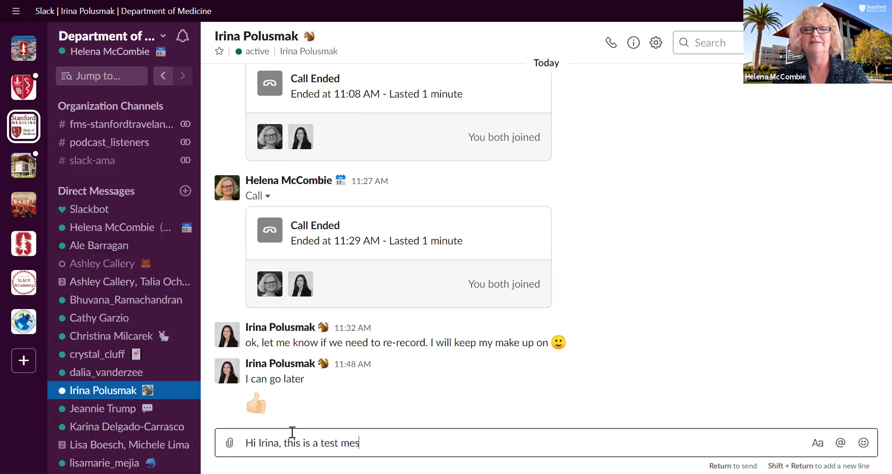
pyautogui.press('Return')
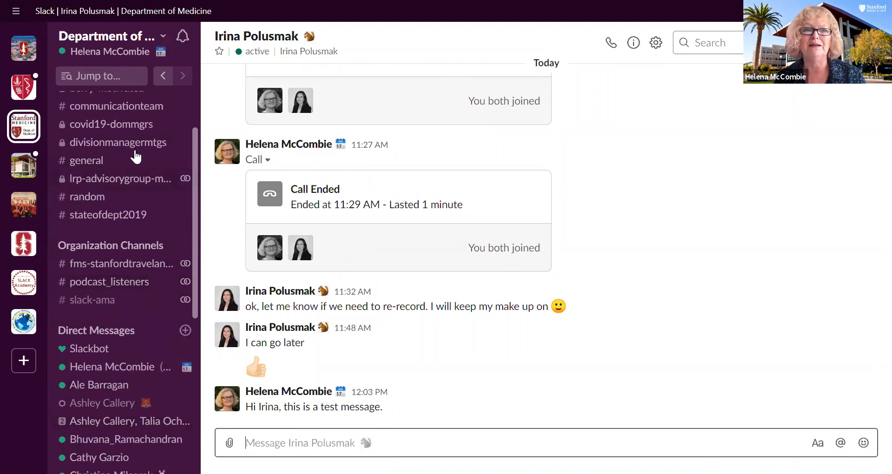
pyautogui.moveTo(238, 278)
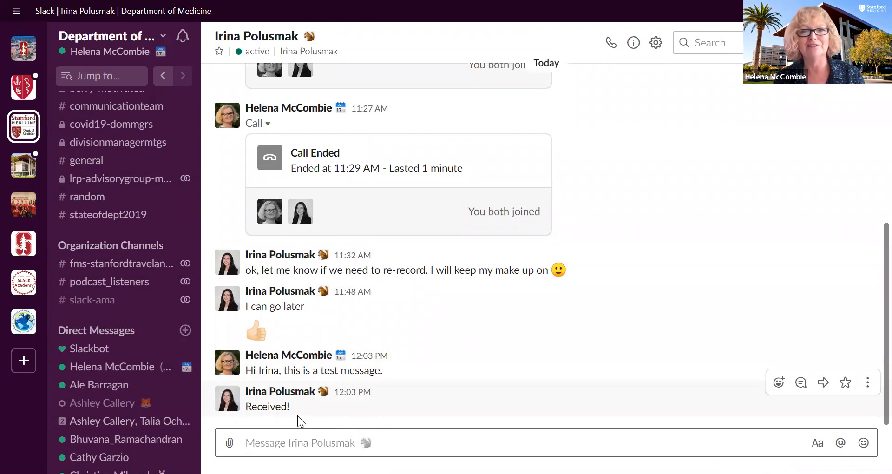
pyautogui.moveTo(297, 401)
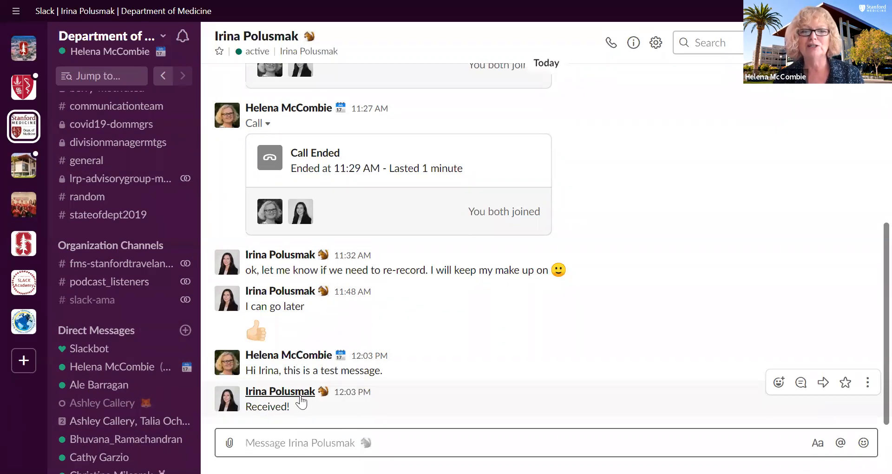
pyautogui.click(280, 391)
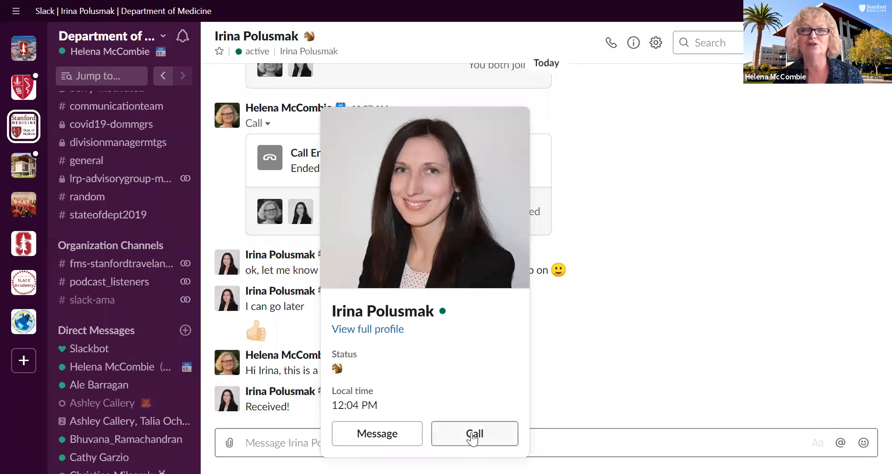
pyautogui.click(474, 434)
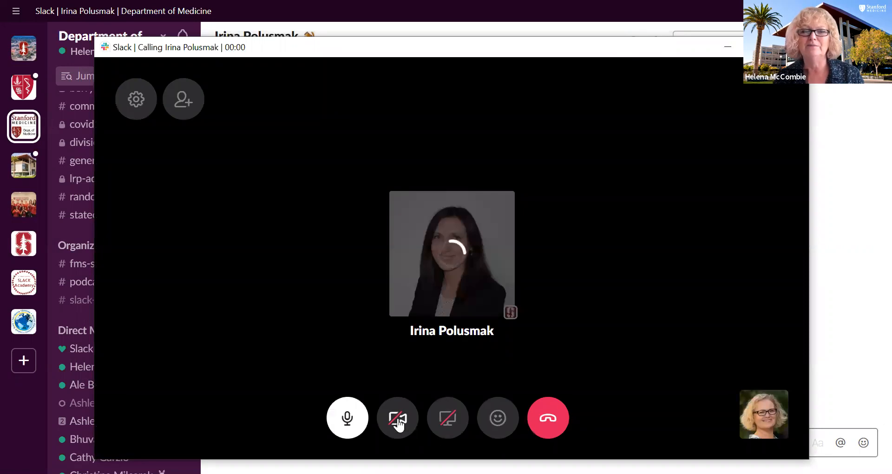
pyautogui.click(397, 417)
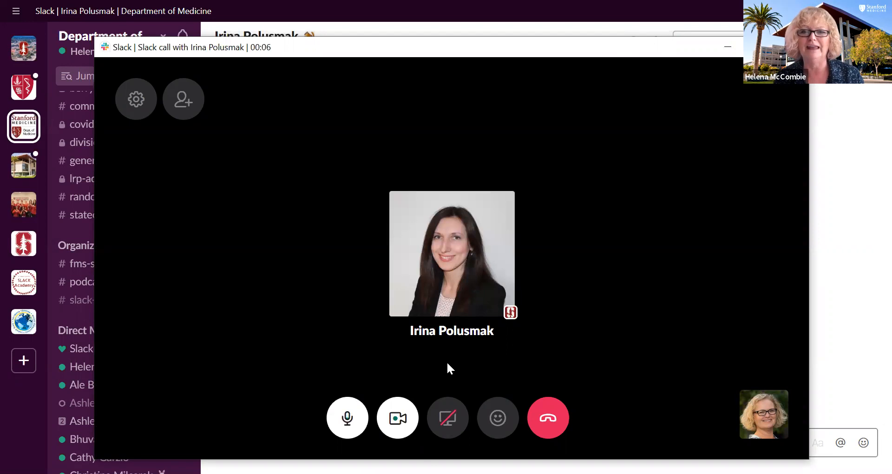
pyautogui.moveTo(416, 395)
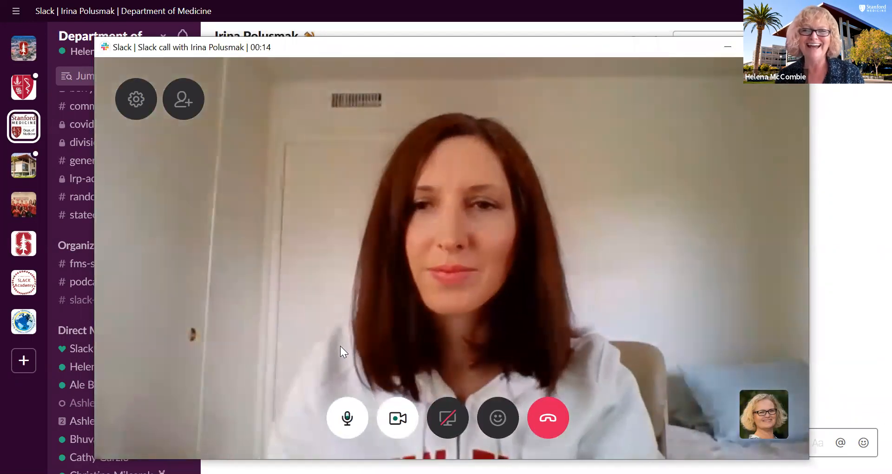
pyautogui.moveTo(362, 349)
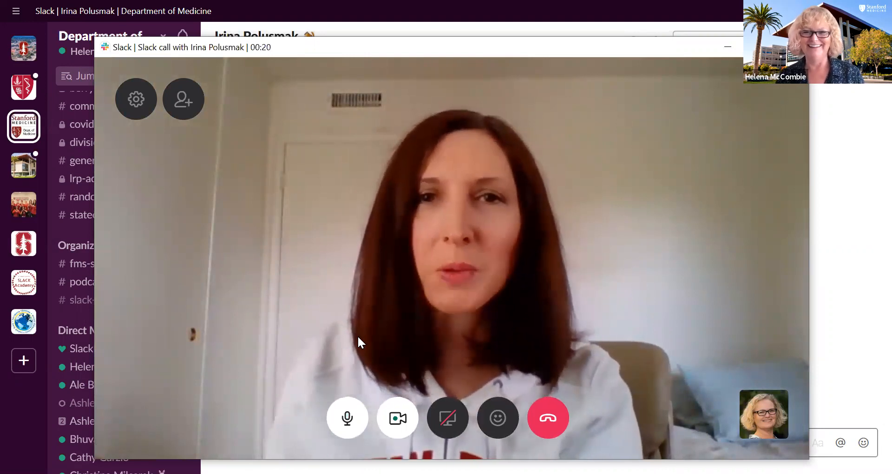
pyautogui.moveTo(582, 391)
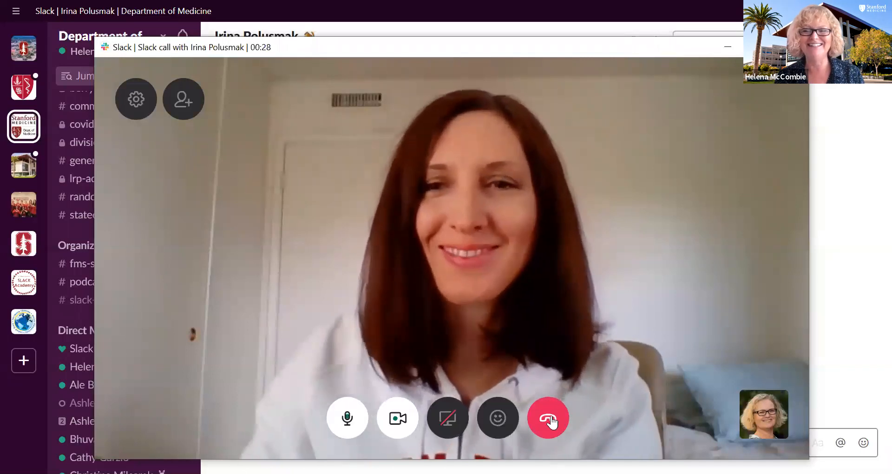
pyautogui.moveTo(550, 421)
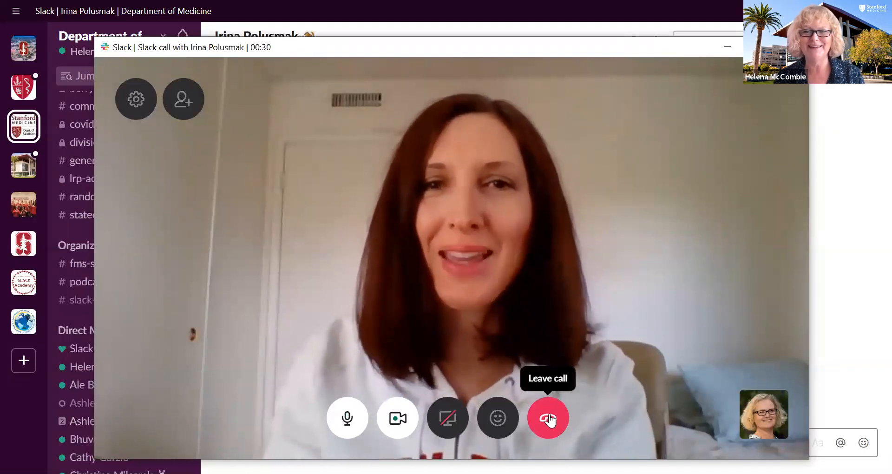
pyautogui.click(548, 417)
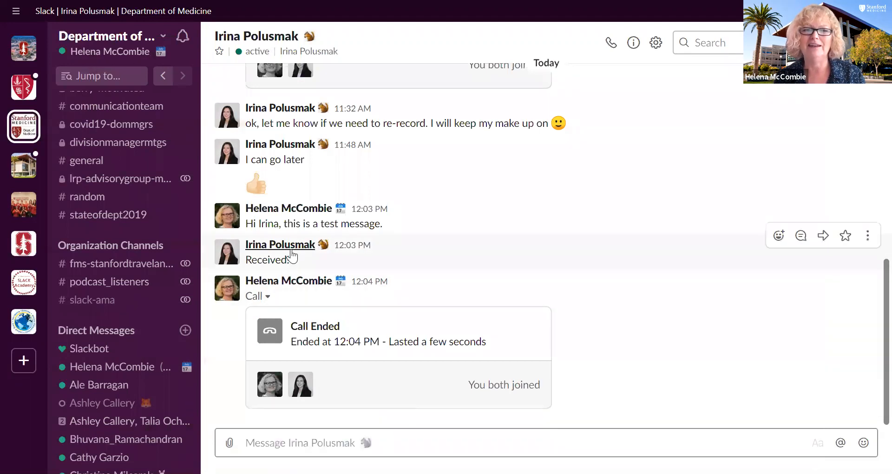
# - Open #general, then return to the Department of Medicine workspace from School of Medicine
pyautogui.click(280, 245)
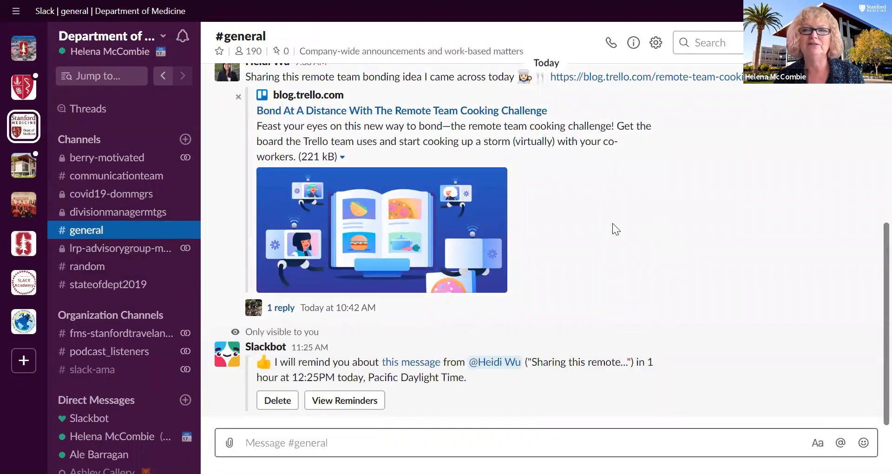
pyautogui.moveTo(89, 196)
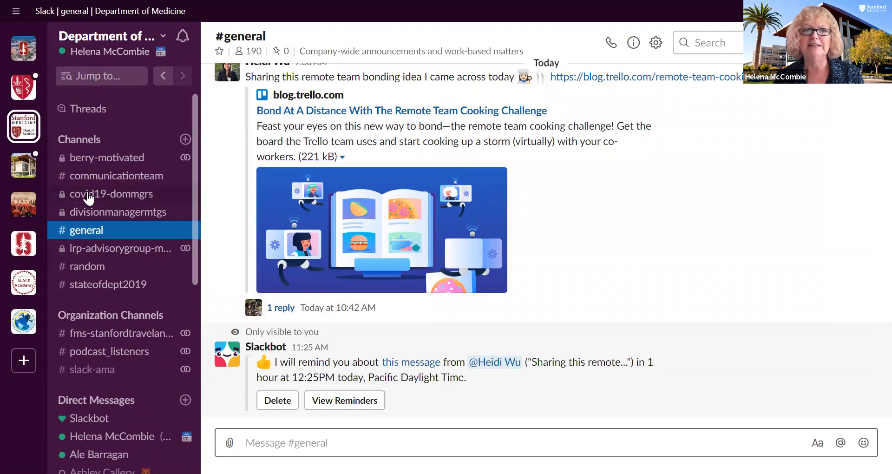
pyautogui.moveTo(26, 87)
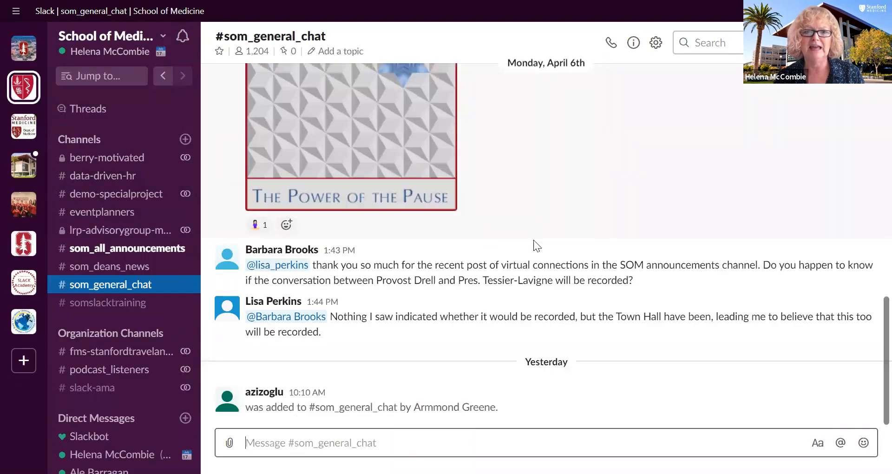
pyautogui.moveTo(362, 353)
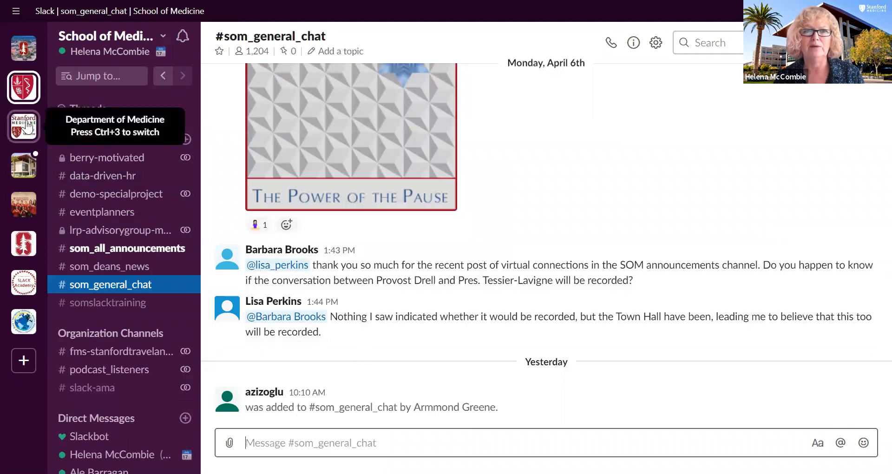
pyautogui.click(23, 125)
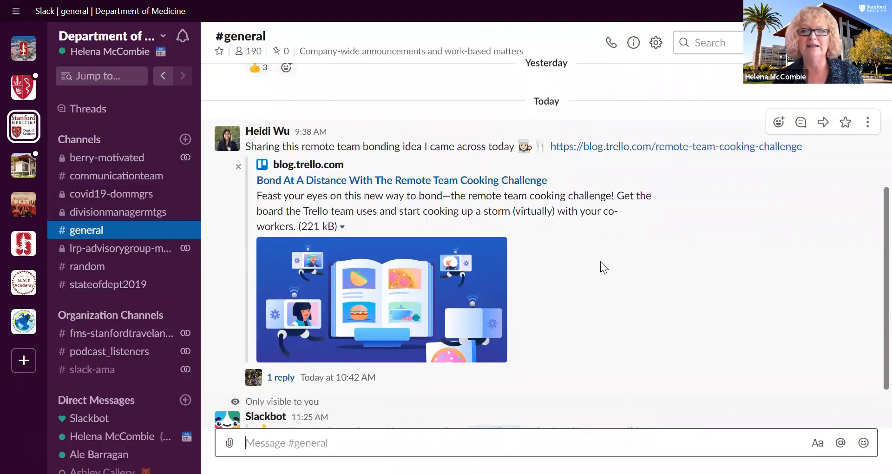
pyautogui.moveTo(772, 91)
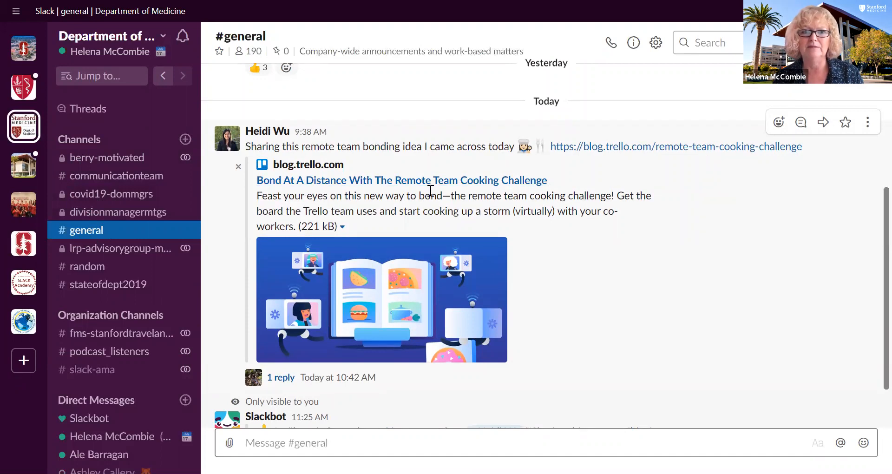
pyautogui.moveTo(779, 121)
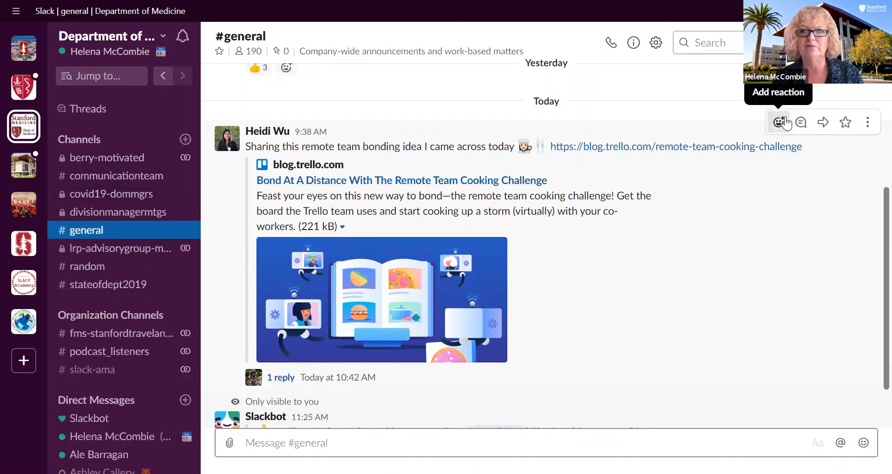
# - React with a thumbs-up to the remote team cooking challenge post
pyautogui.click(779, 122)
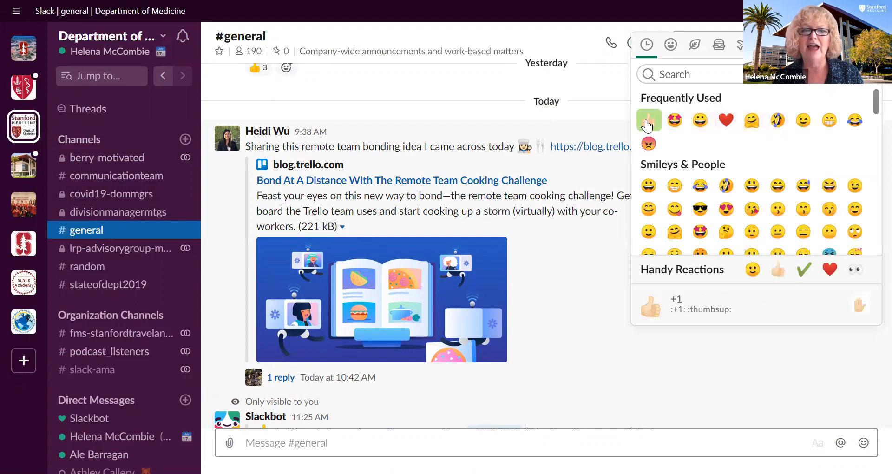
pyautogui.click(648, 119)
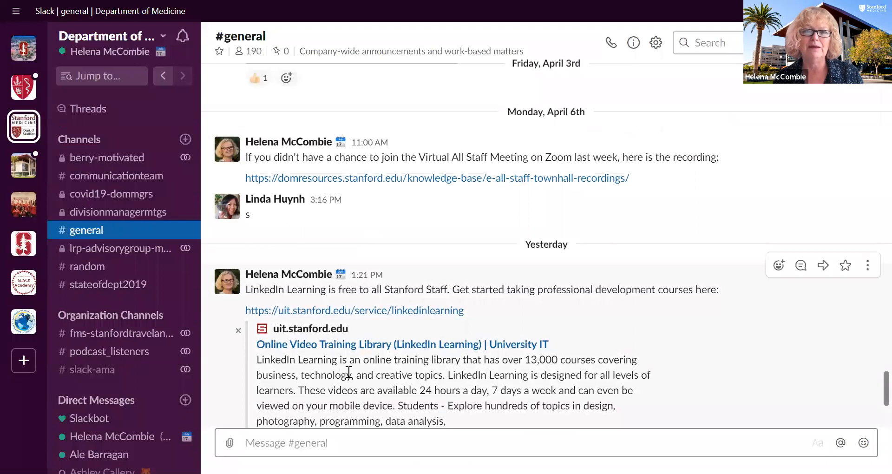
pyautogui.scroll(-3)
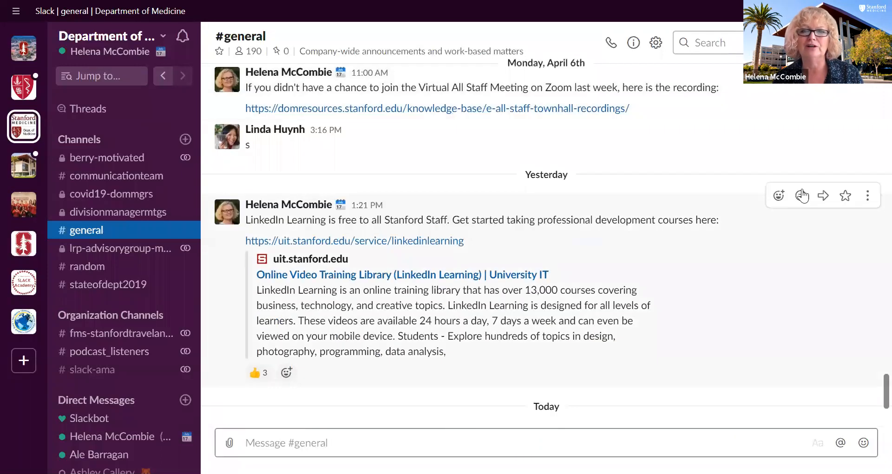
# - Reply 'This is a test answer' in the LinkedIn Learning post's thread, then close it
pyautogui.click(801, 195)
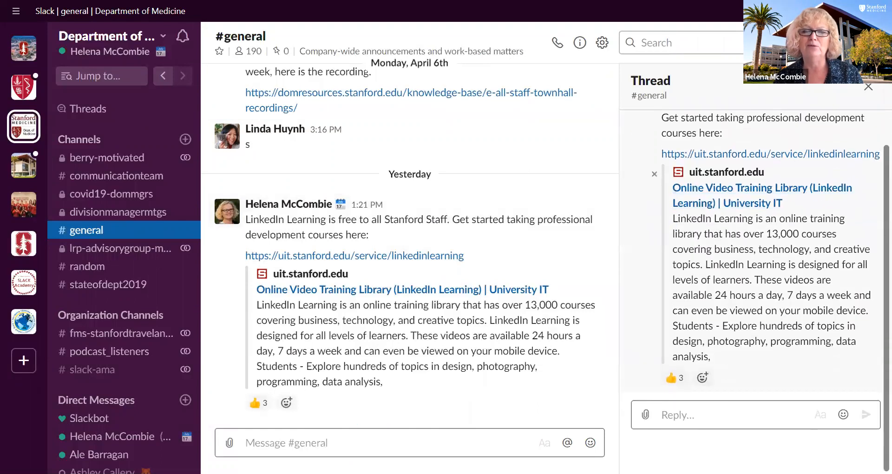
pyautogui.click(700, 414)
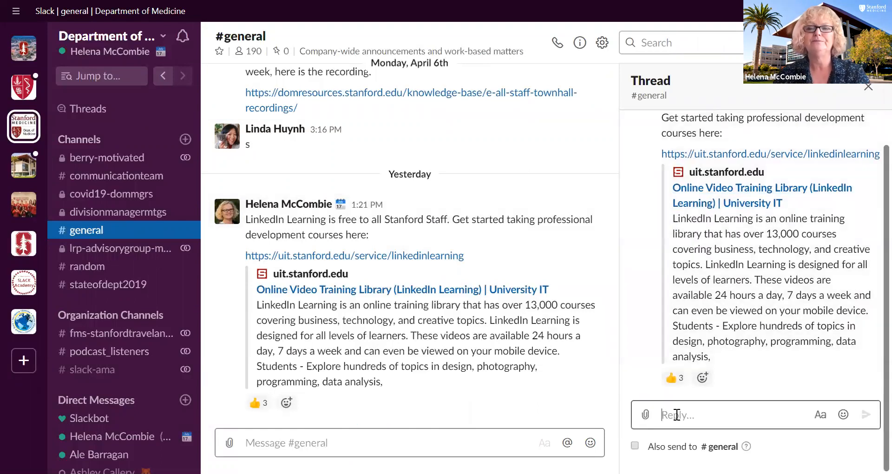
pyautogui.write('This is a te')
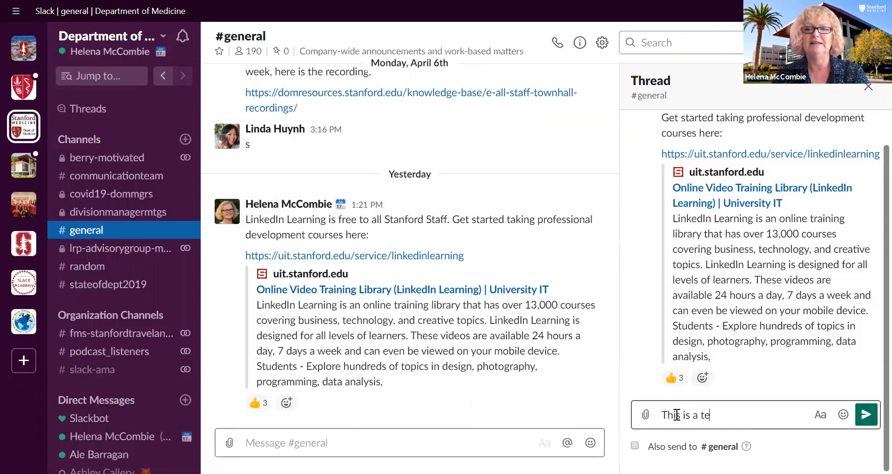
pyautogui.press('Enter')
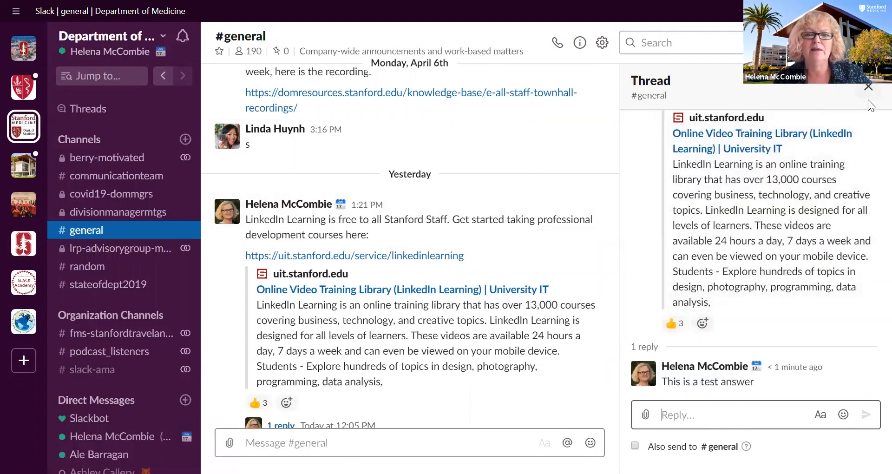
pyautogui.click(868, 87)
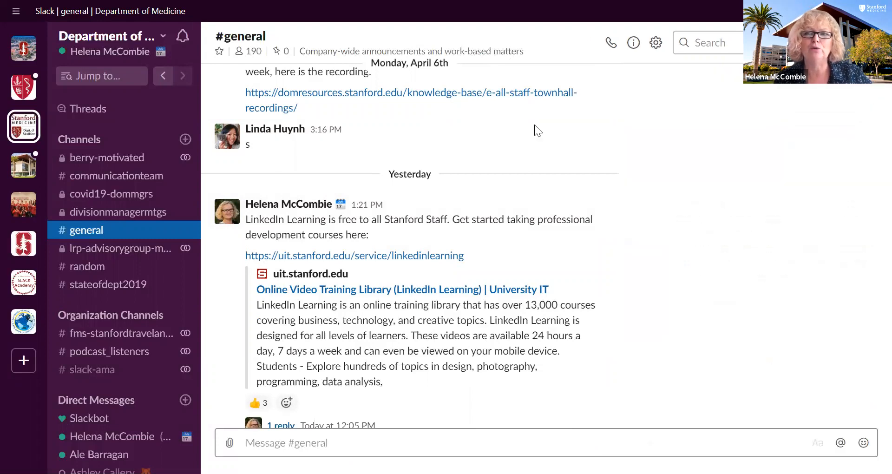
pyautogui.scroll(-3)
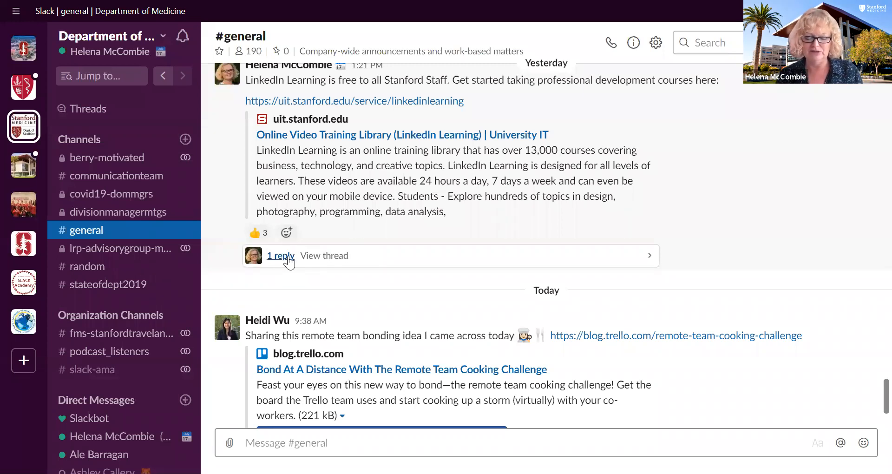
pyautogui.moveTo(418, 267)
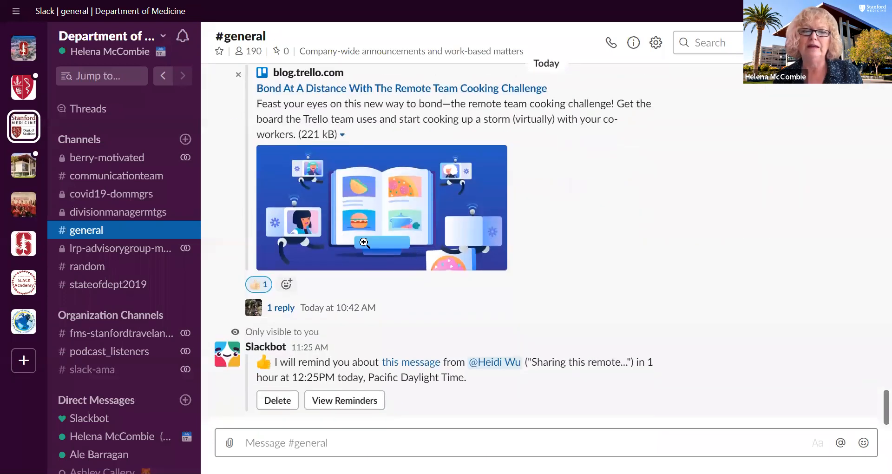
pyautogui.moveTo(505, 172)
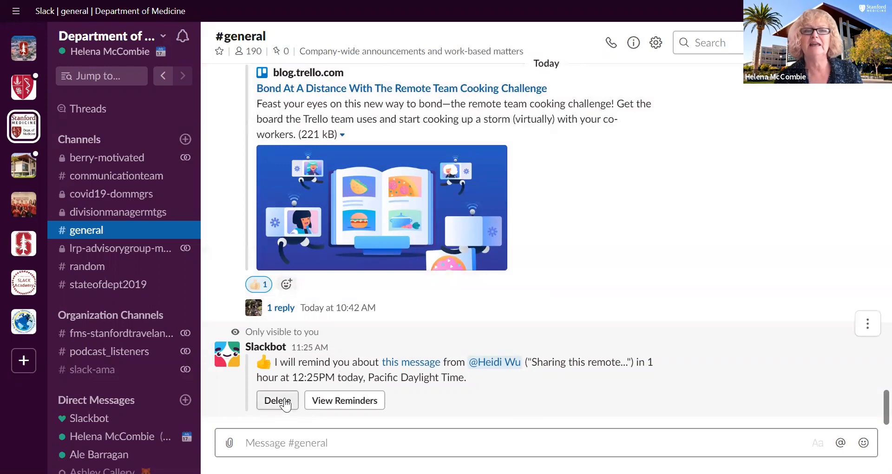
pyautogui.click(277, 400)
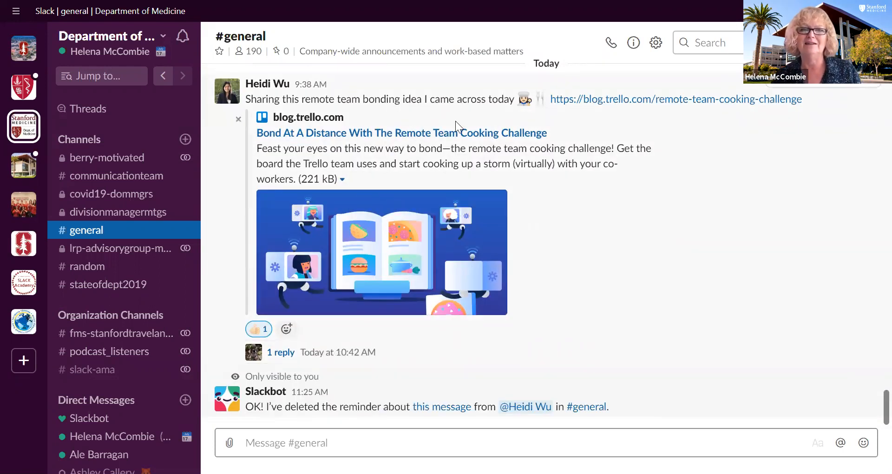
pyautogui.moveTo(636, 196)
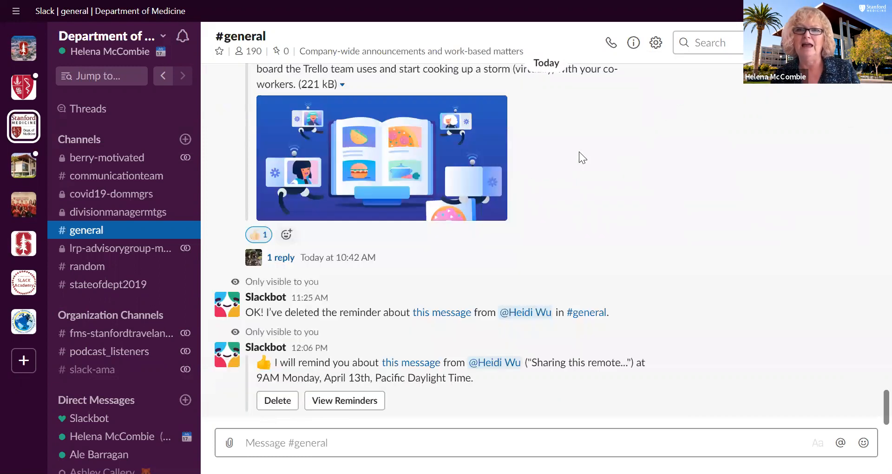
pyautogui.moveTo(532, 385)
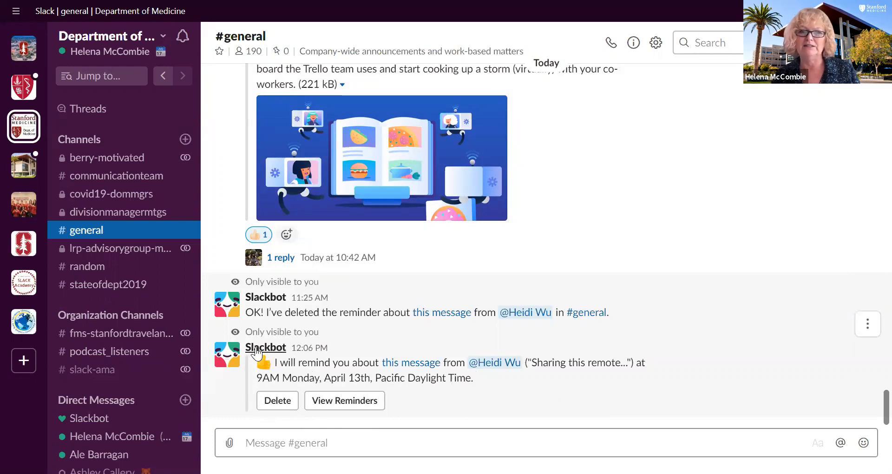
pyautogui.moveTo(338, 392)
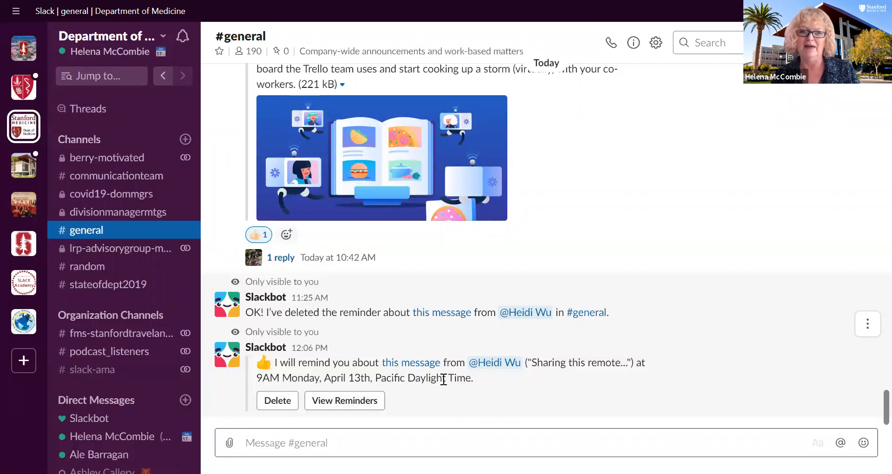
pyautogui.moveTo(575, 192)
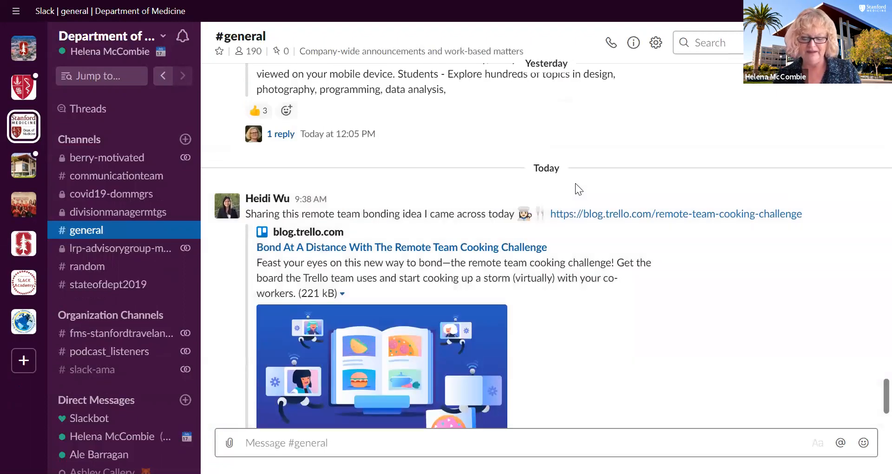
# - Scroll back and forth through the #general channel's messages
pyautogui.scroll(3)
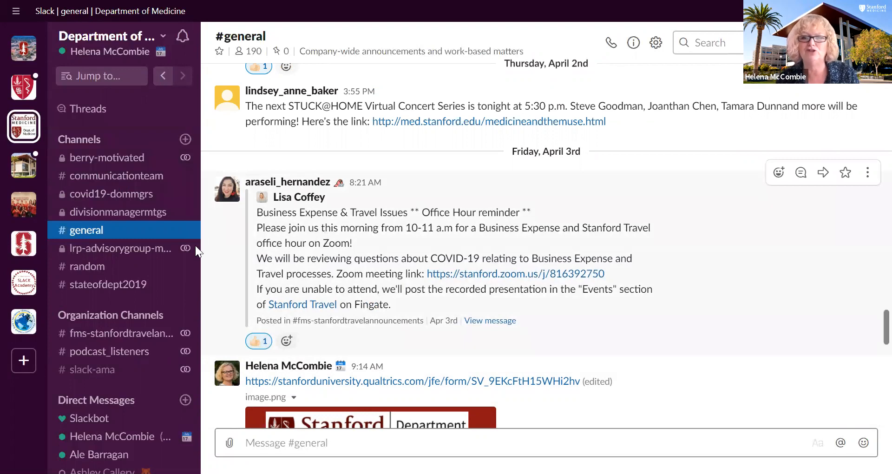
pyautogui.scroll(-3)
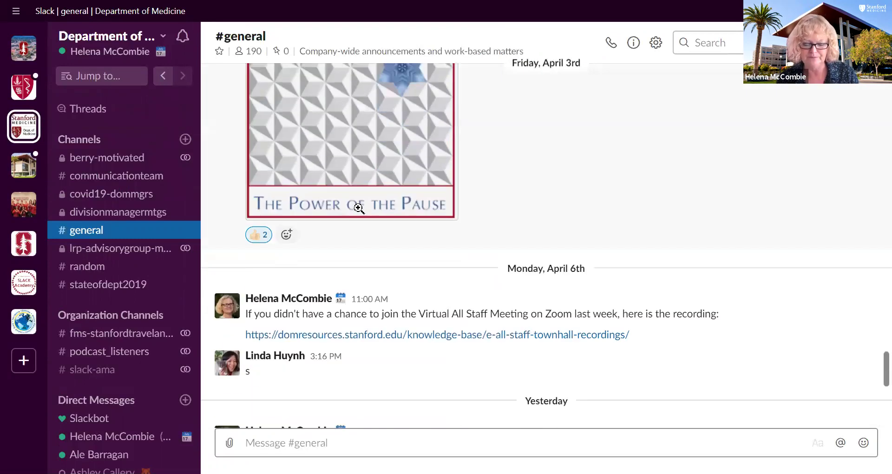
pyautogui.scroll(-3)
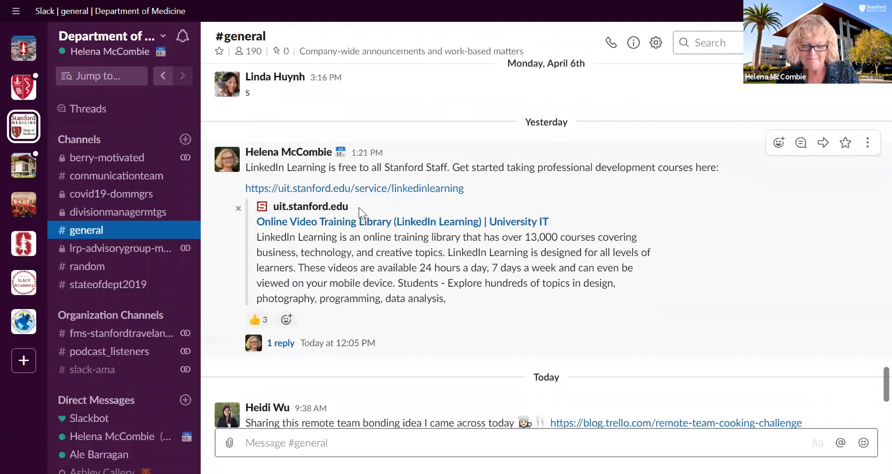
pyautogui.scroll(-3)
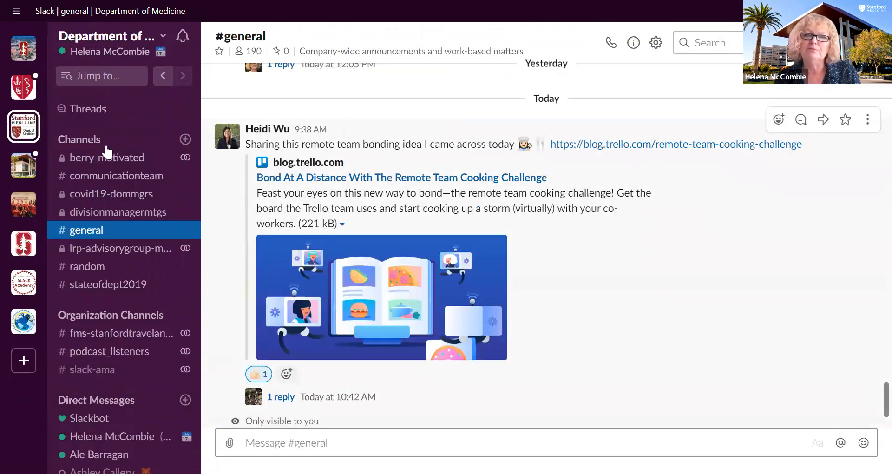
pyautogui.moveTo(24, 48)
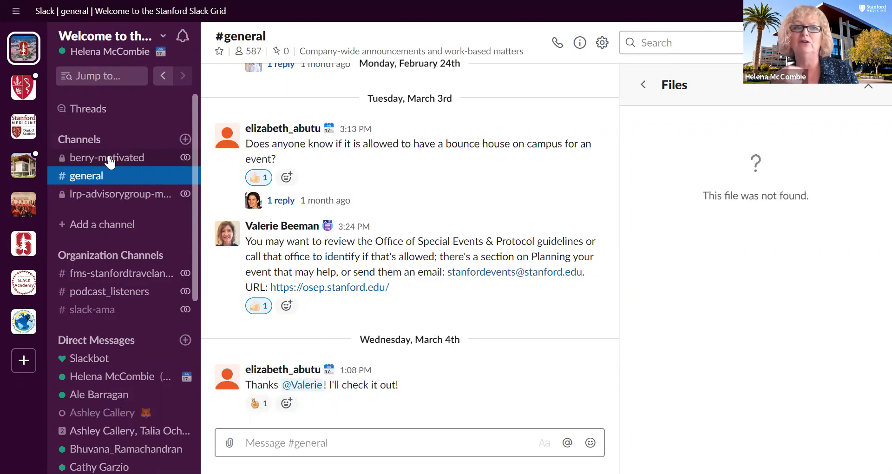
pyautogui.moveTo(24, 205)
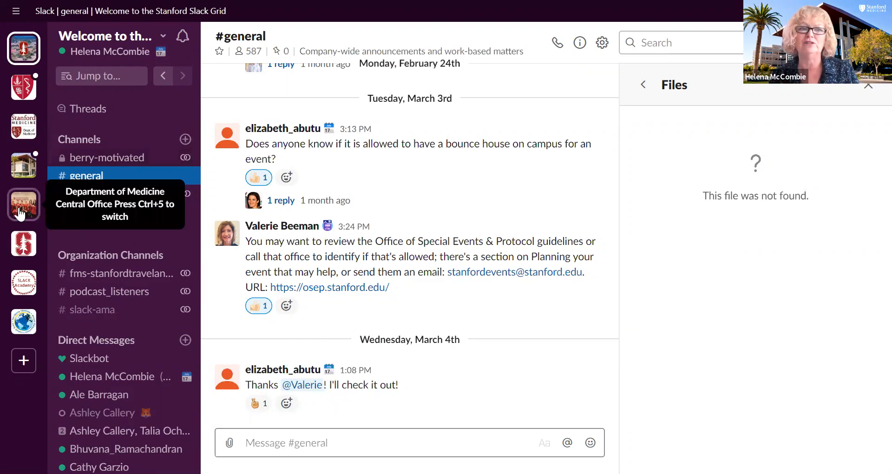
# - Switch to Department of Medicine Central Office and browse the domadminteam channel's history
pyautogui.click(24, 204)
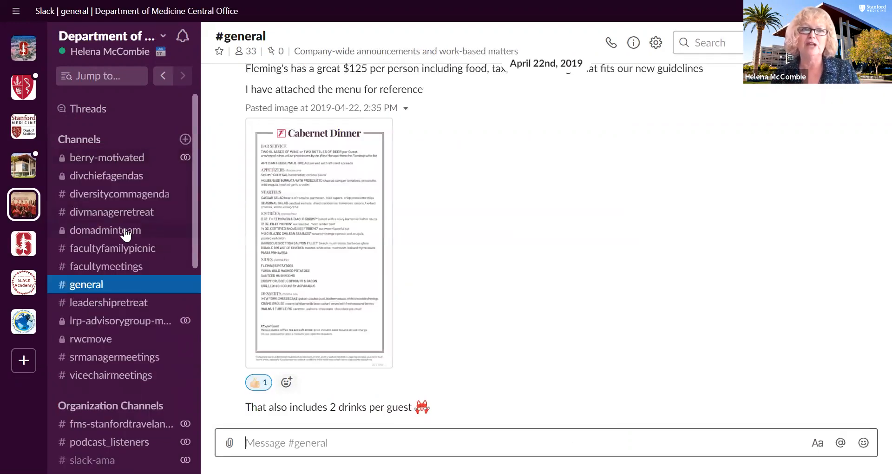
pyautogui.click(105, 230)
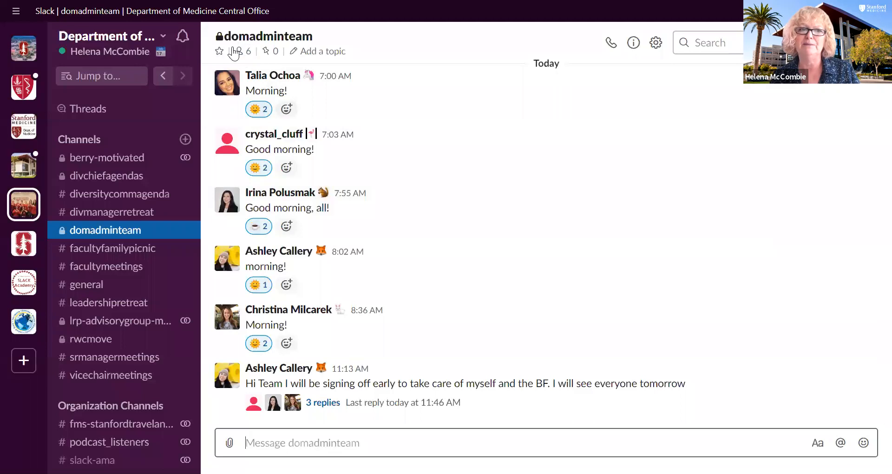
pyautogui.moveTo(449, 210)
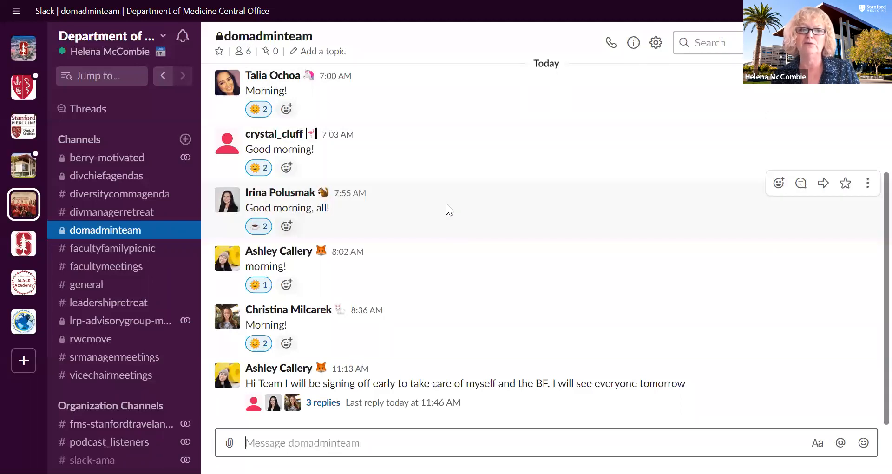
pyautogui.scroll(3)
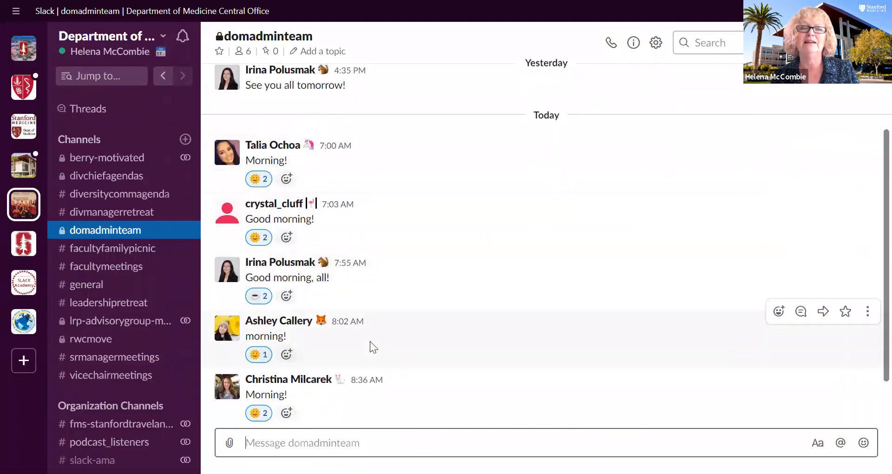
pyautogui.moveTo(405, 176)
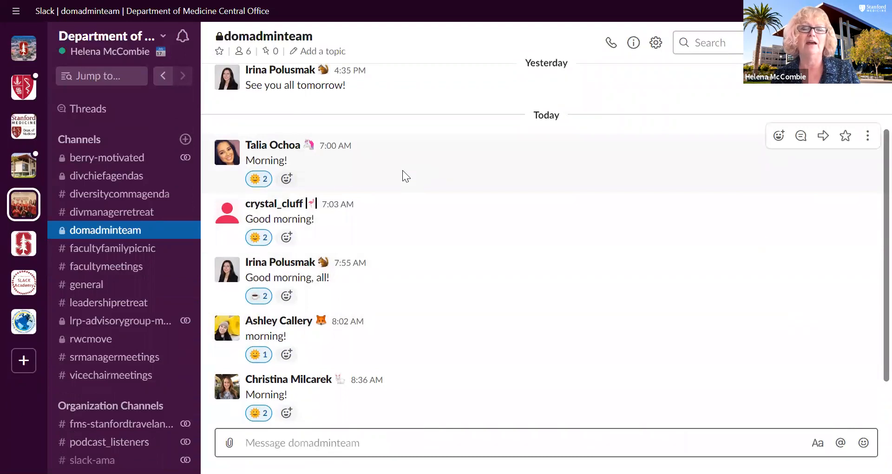
pyautogui.scroll(3)
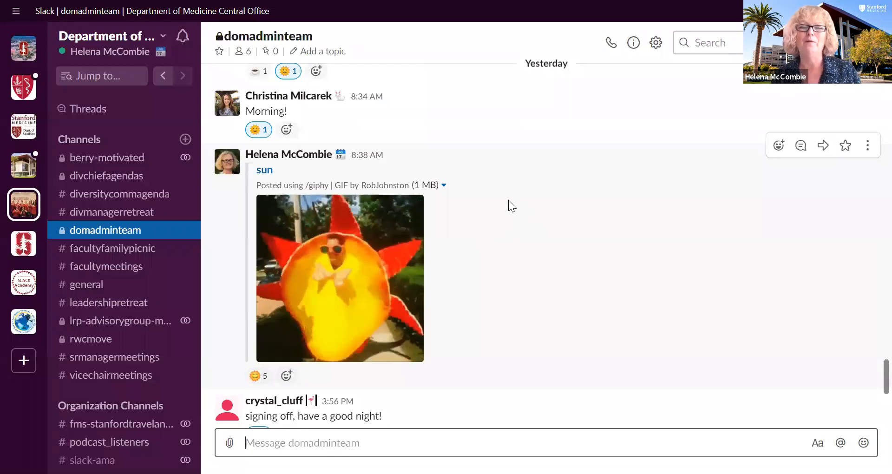
pyautogui.scroll(-3)
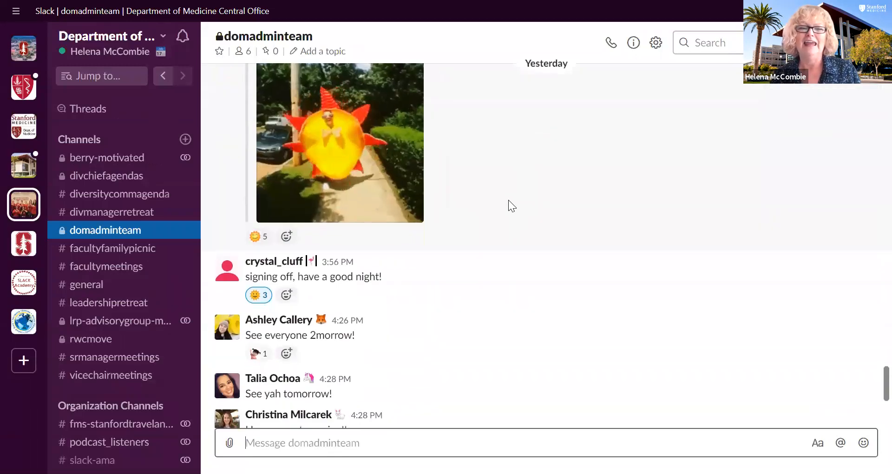
pyautogui.scroll(-3)
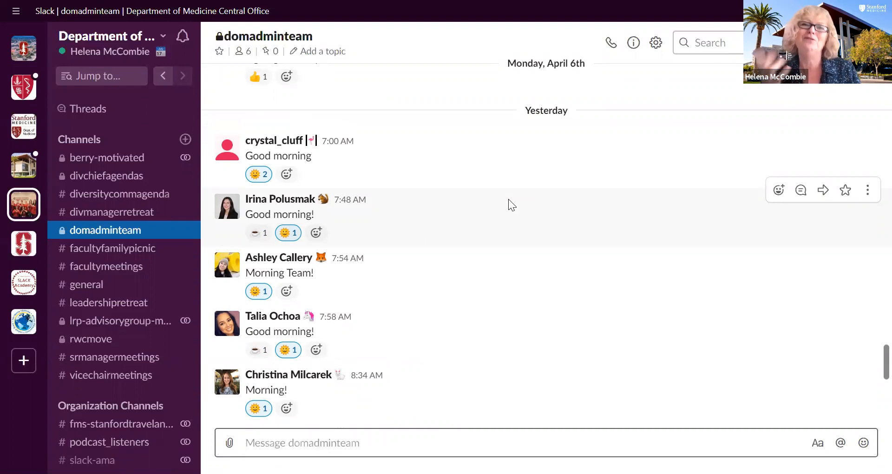
pyautogui.moveTo(483, 169)
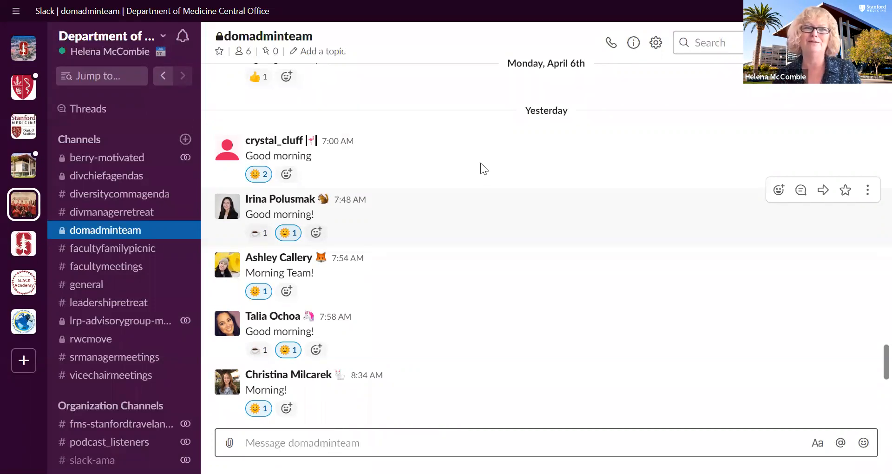
pyautogui.moveTo(339, 166)
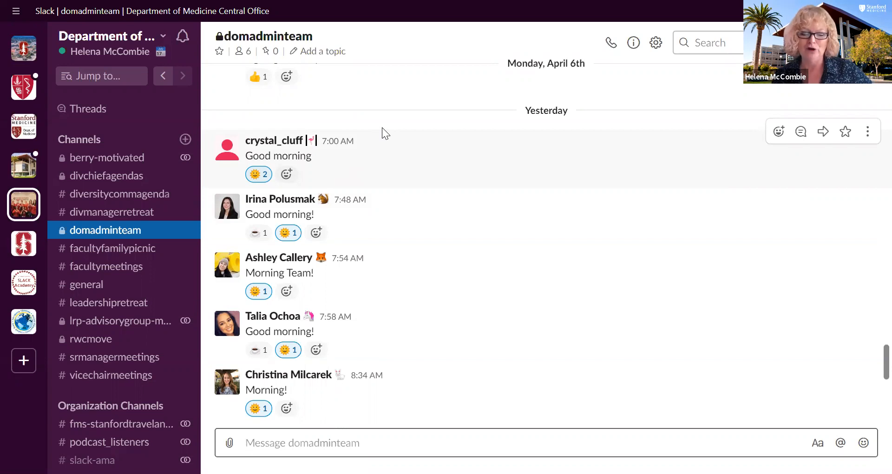
pyautogui.moveTo(600, 178)
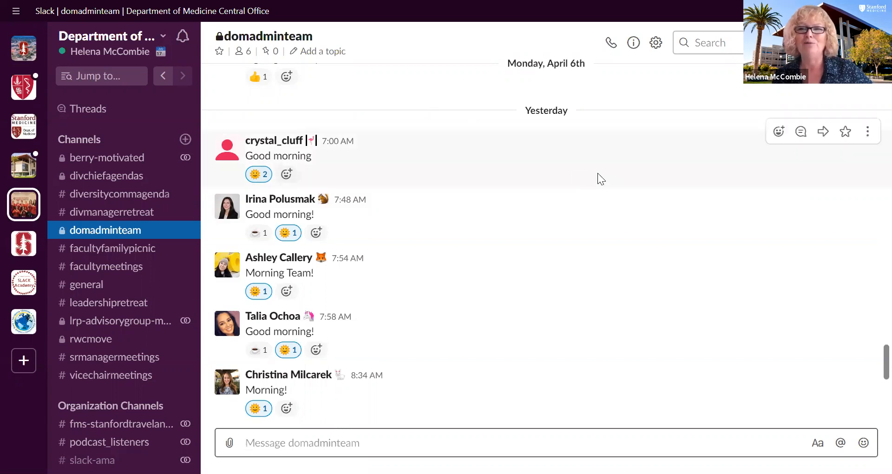